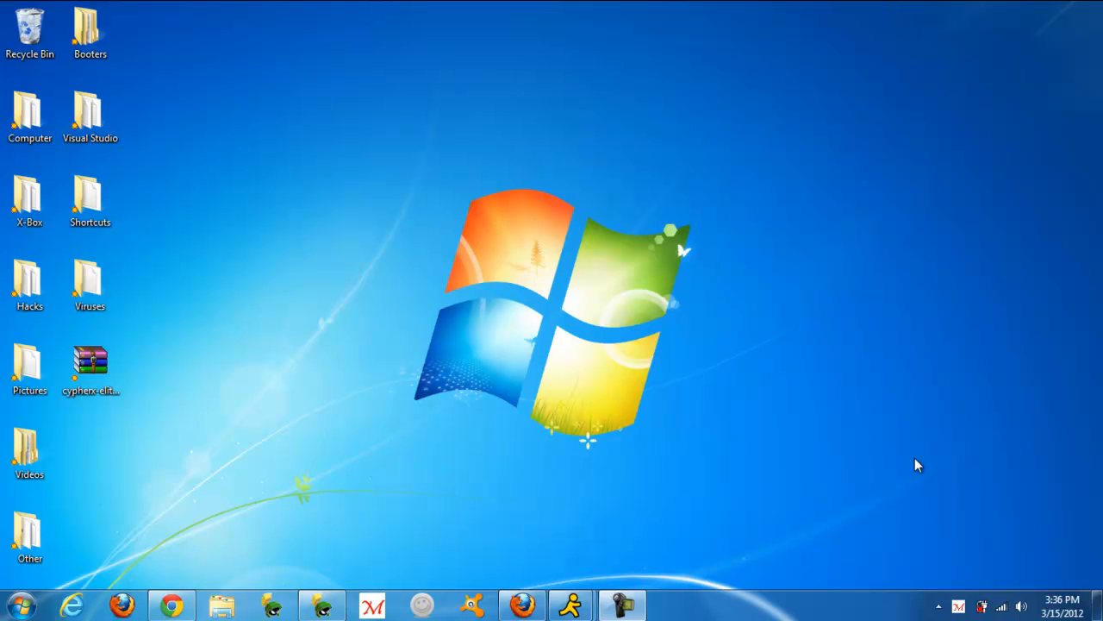
mouse_move(600, 410)
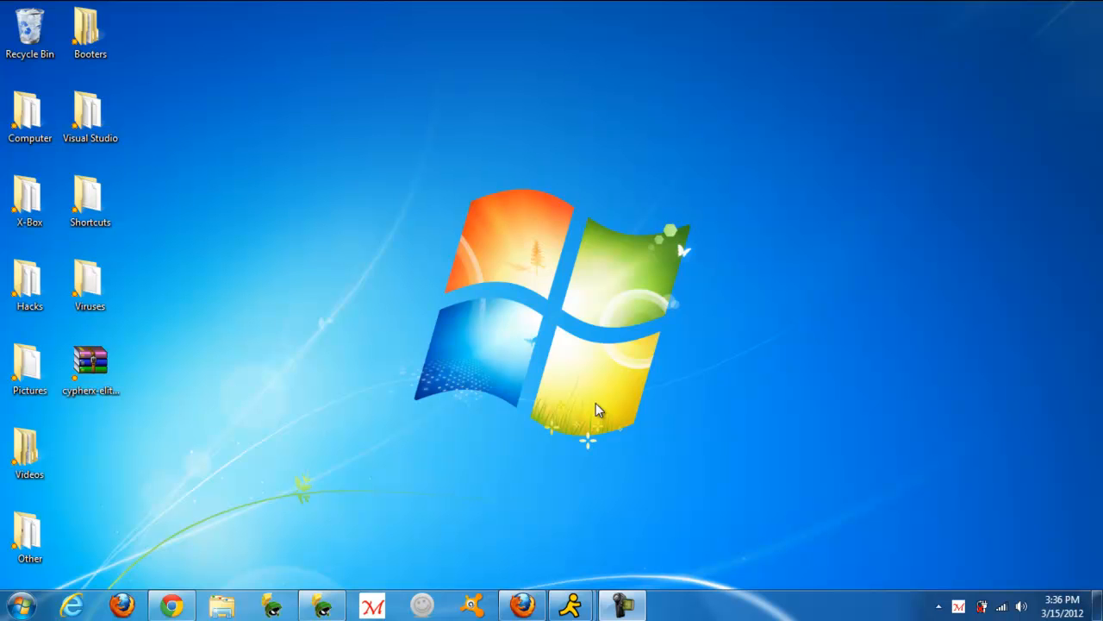
mouse_move(442, 393)
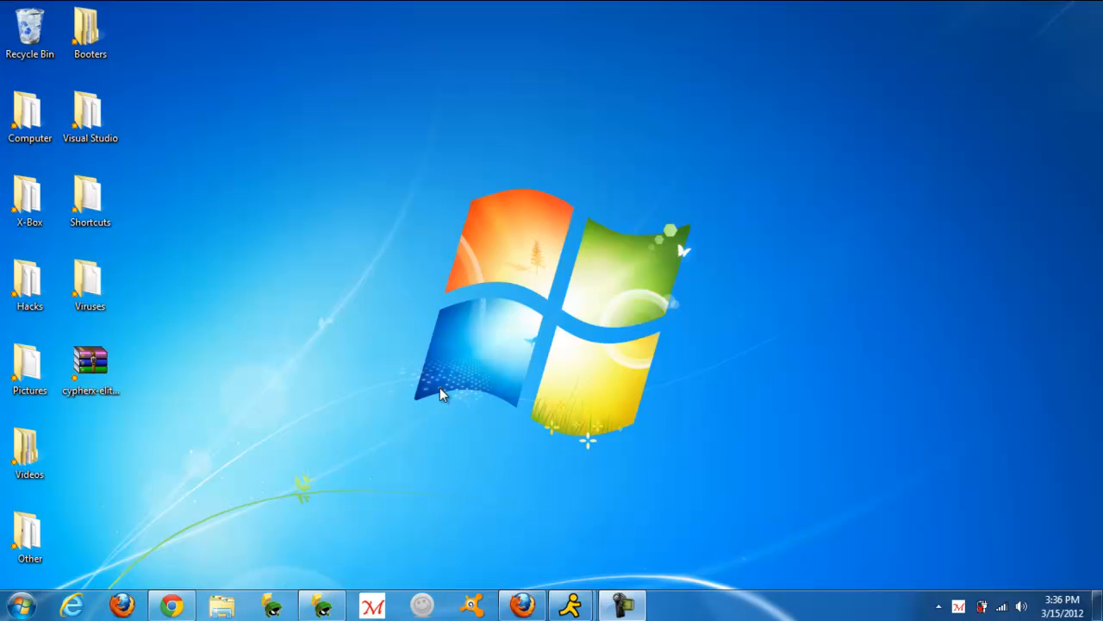
mouse_move(398, 402)
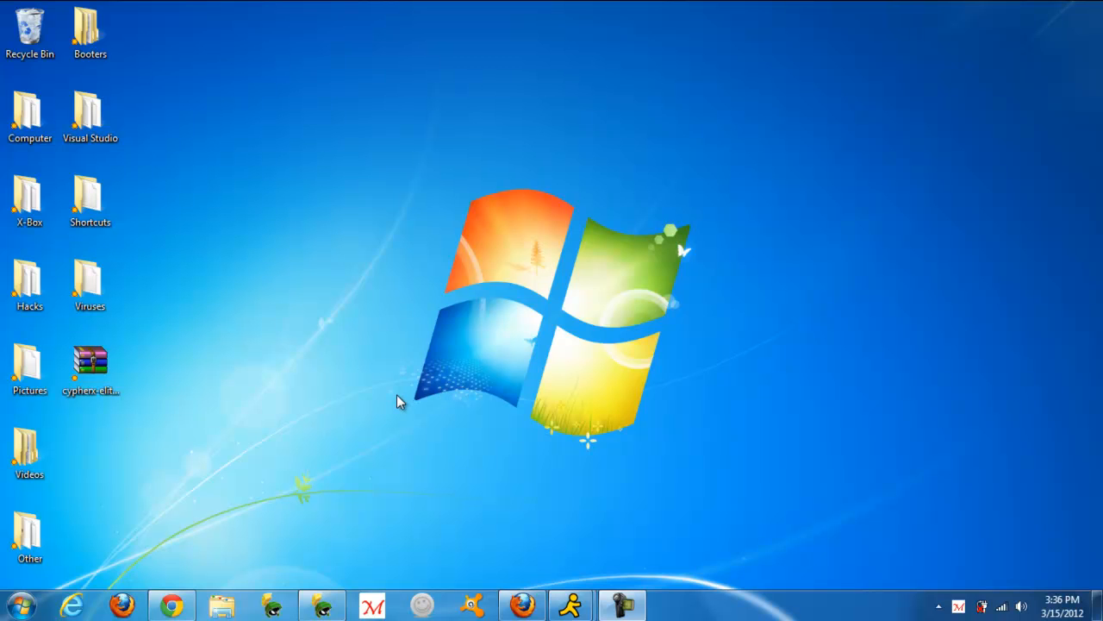
Step: Bring up the dropbox.com home page in Google Chrome
click(90, 371)
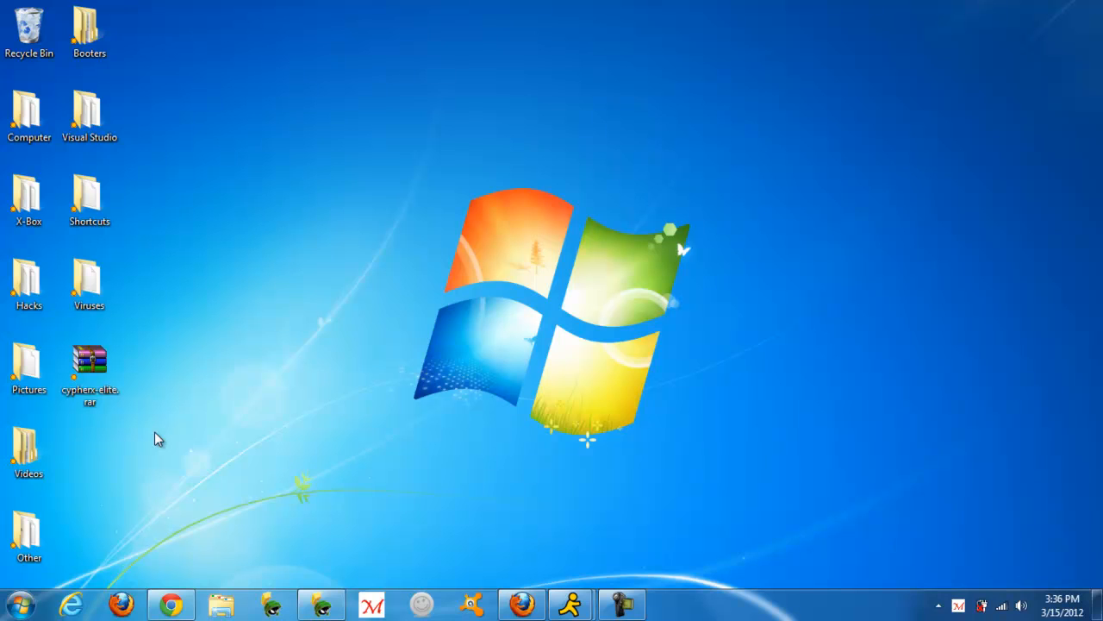
mouse_move(193, 528)
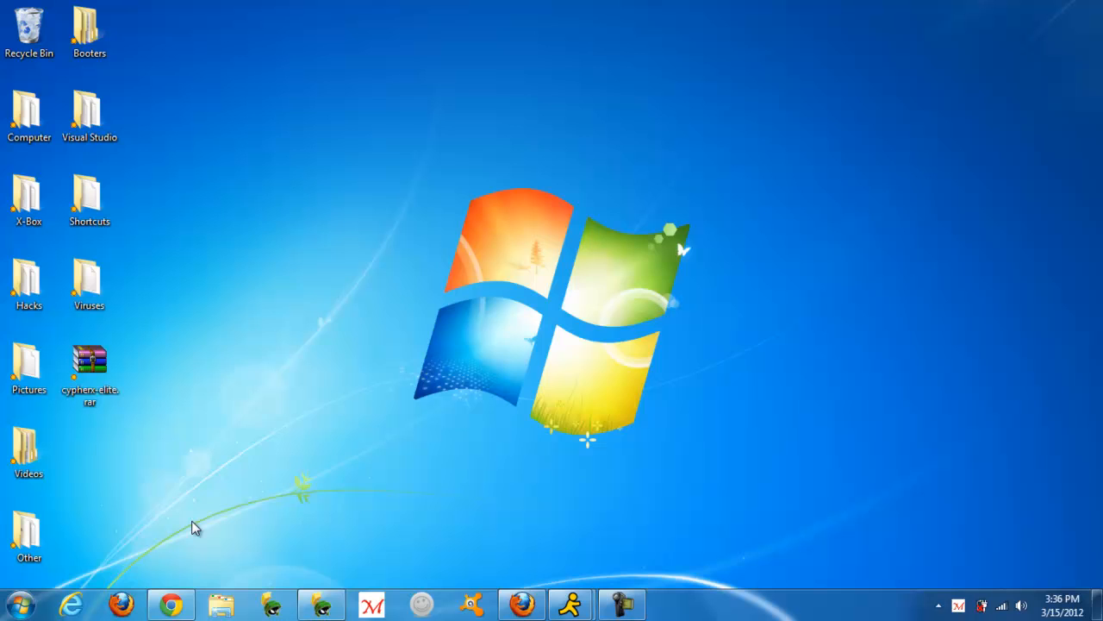
click(169, 604)
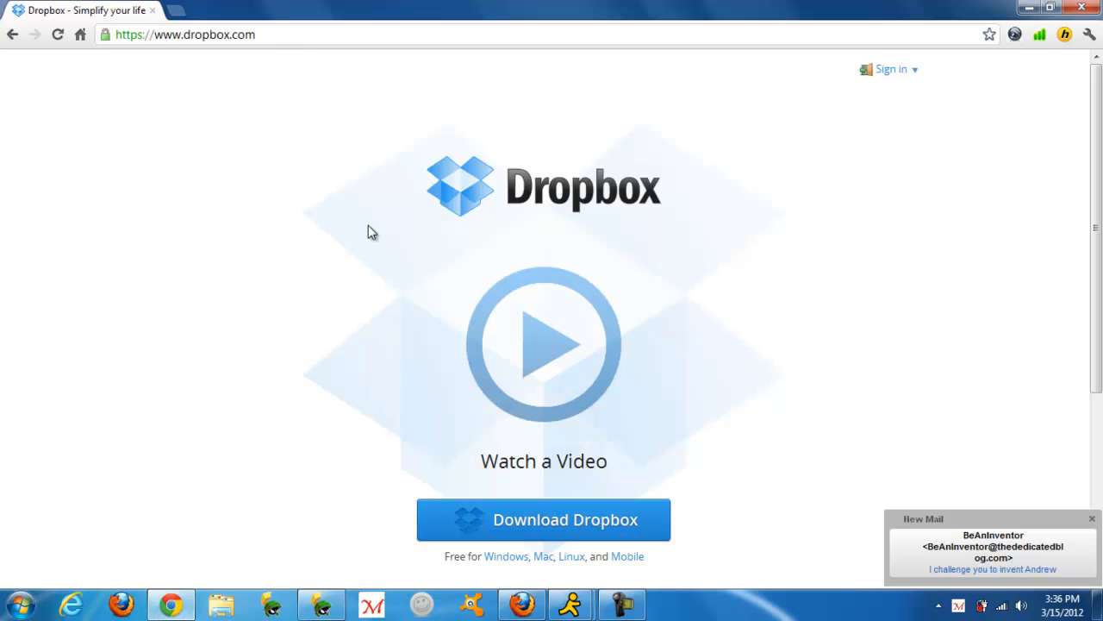
mouse_move(947, 406)
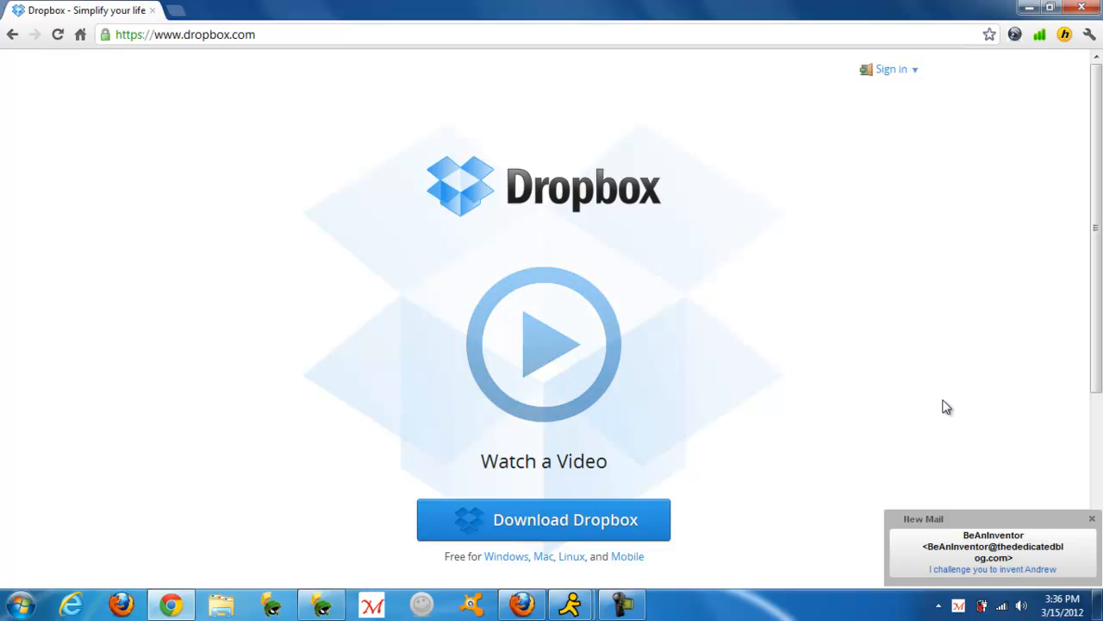
mouse_move(1069, 538)
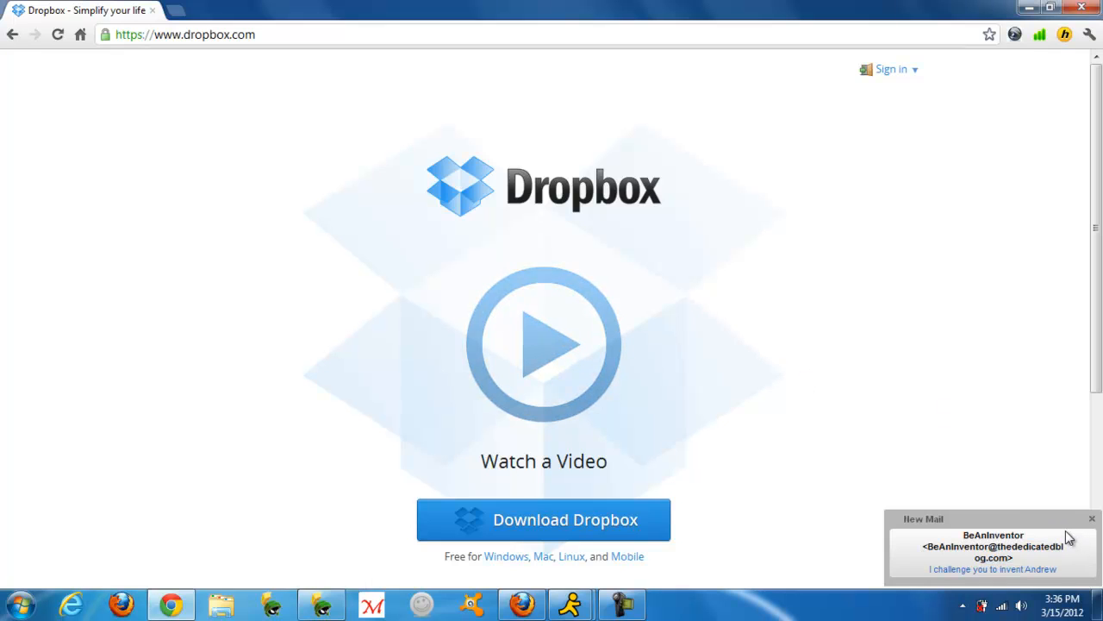
mouse_move(1086, 543)
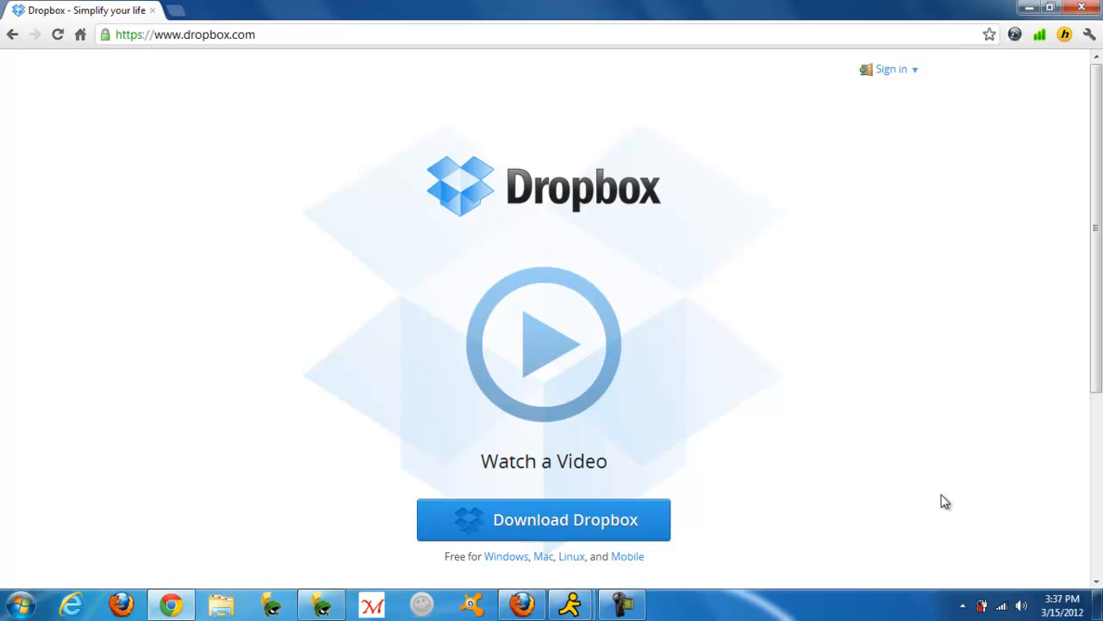
mouse_move(790, 386)
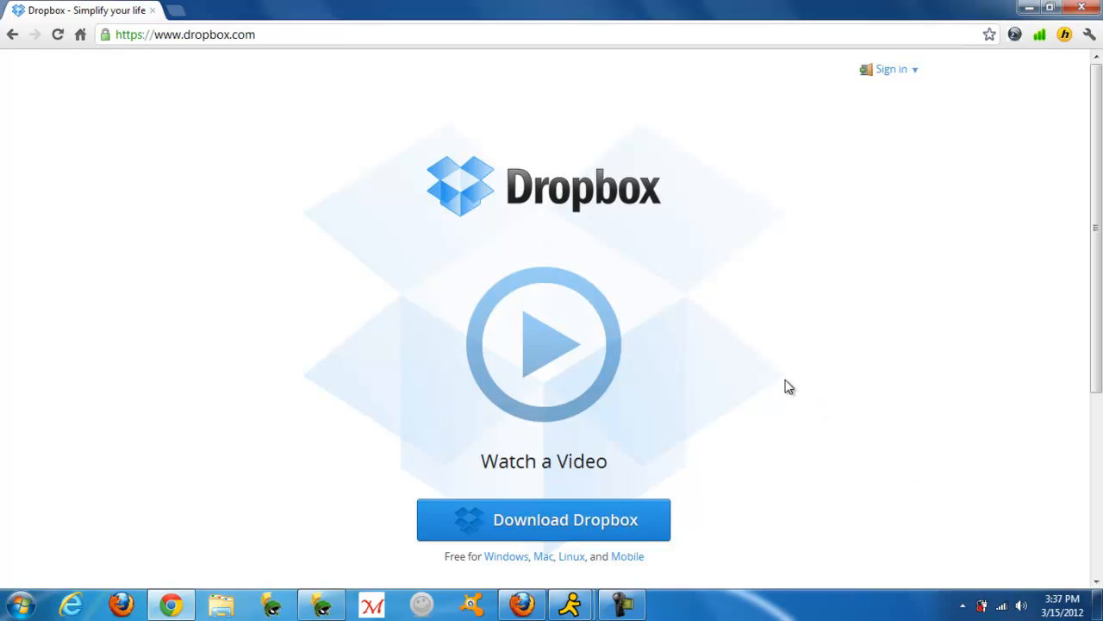
mouse_move(603, 518)
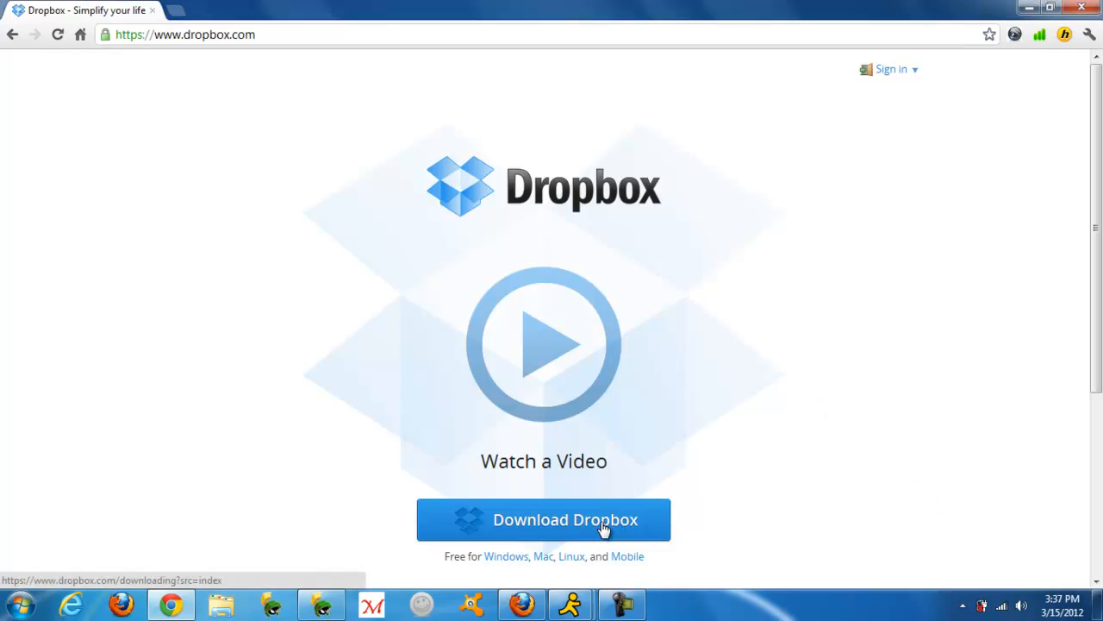
mouse_move(996, 152)
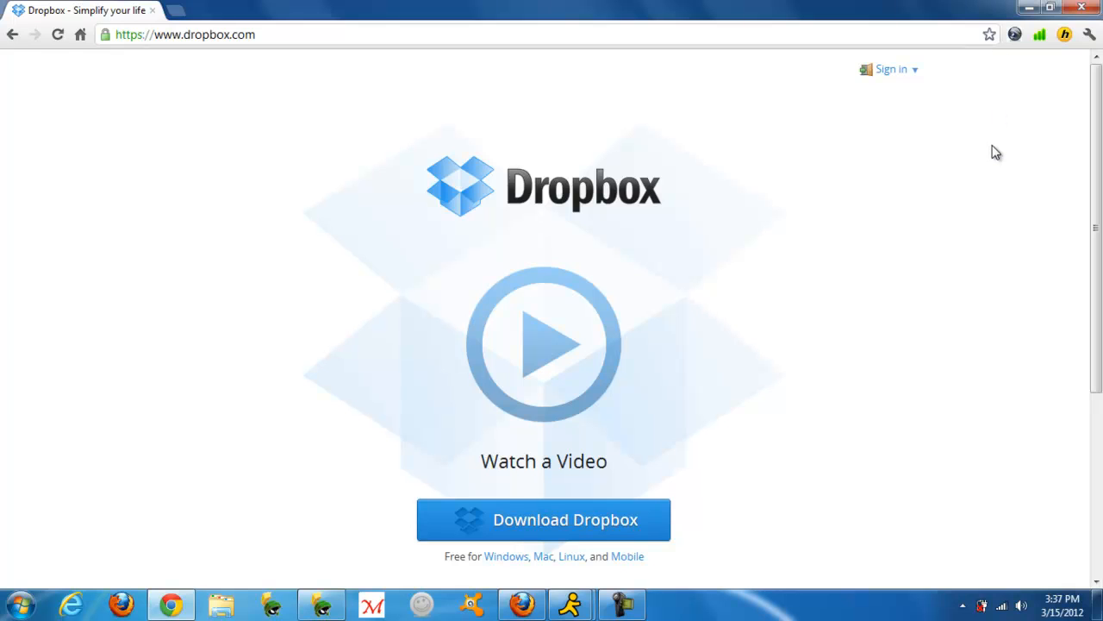
mouse_move(1034, 128)
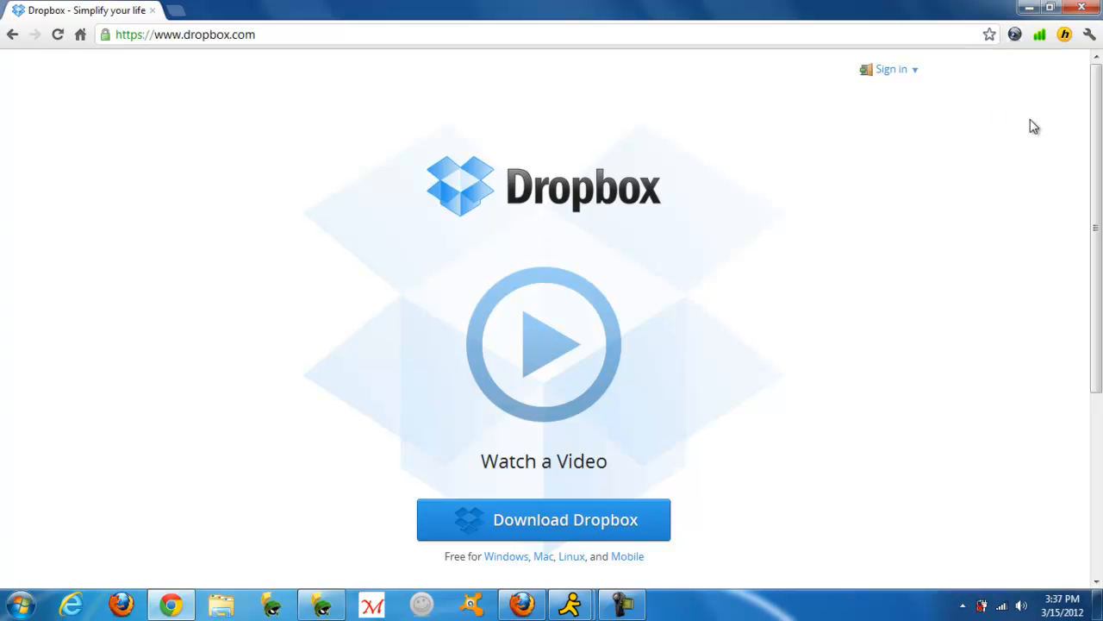
mouse_move(1087, 8)
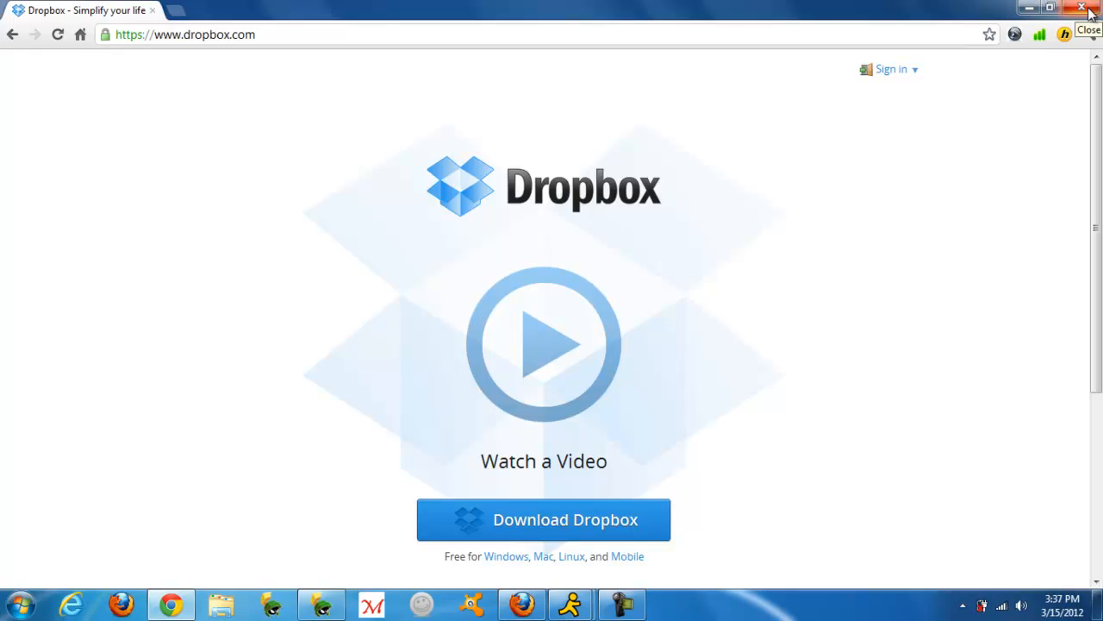
Step: Close Chrome and open the Dropbox folder from its system-tray icon
click(1089, 7)
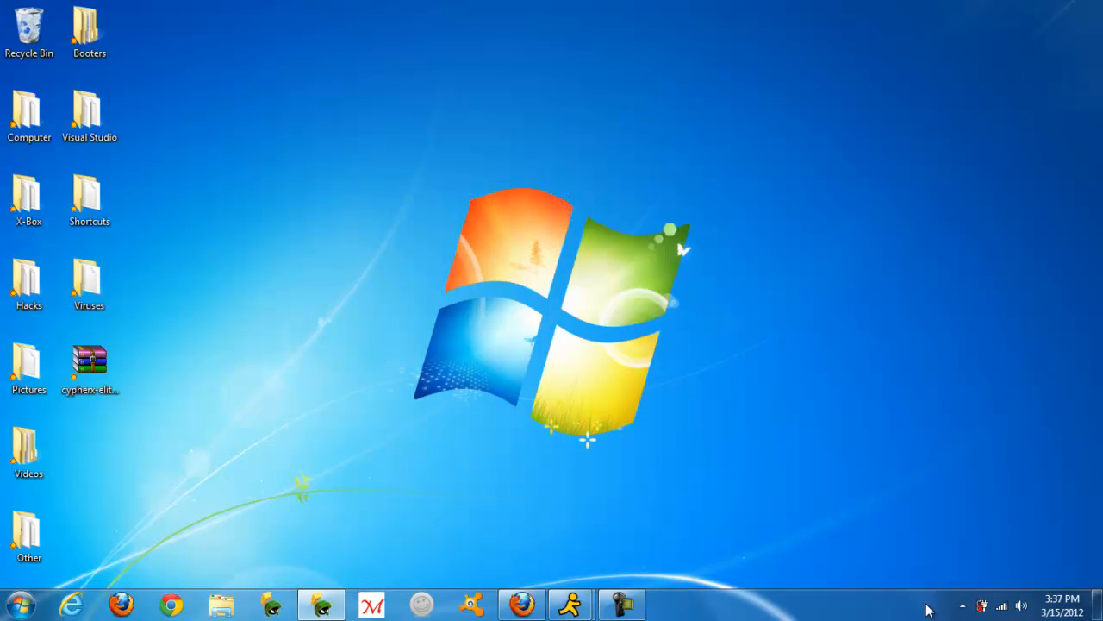
click(962, 605)
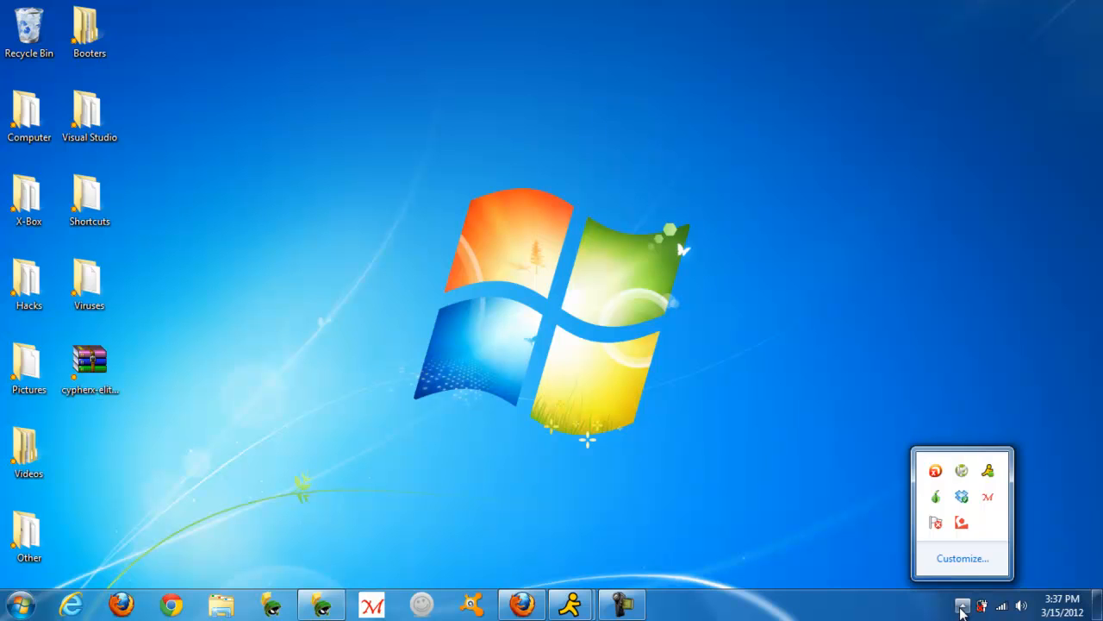
mouse_move(958, 603)
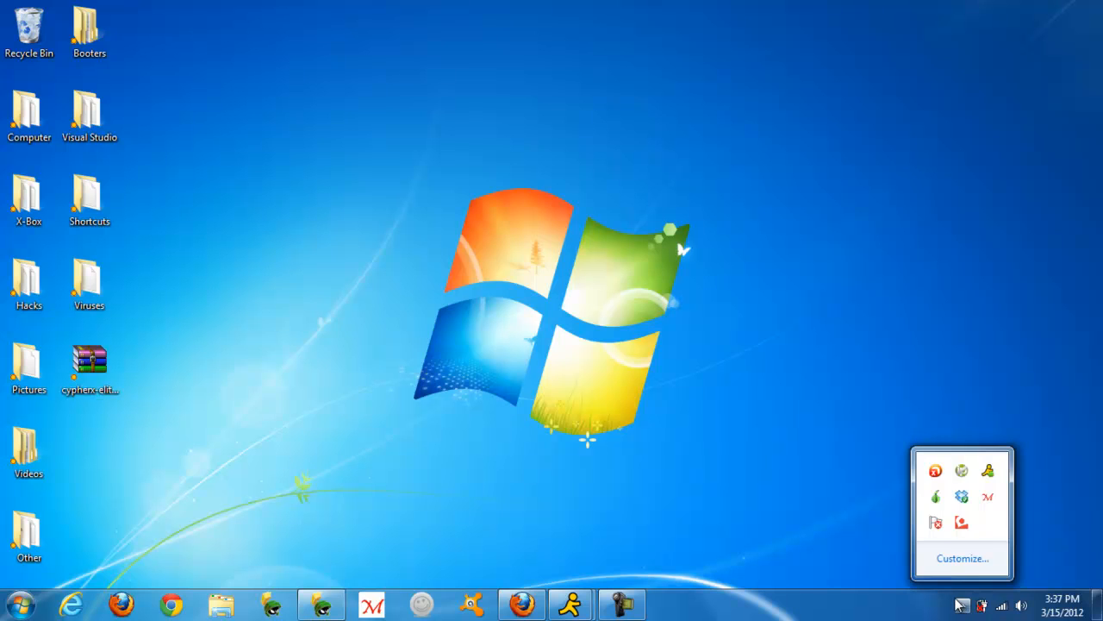
mouse_move(964, 607)
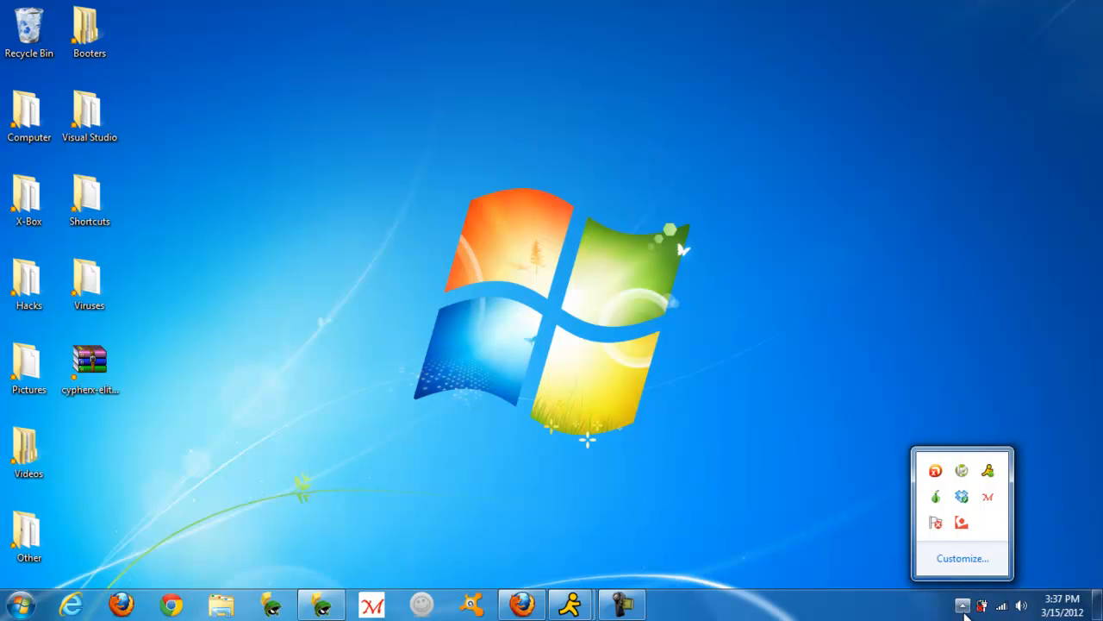
mouse_move(962, 498)
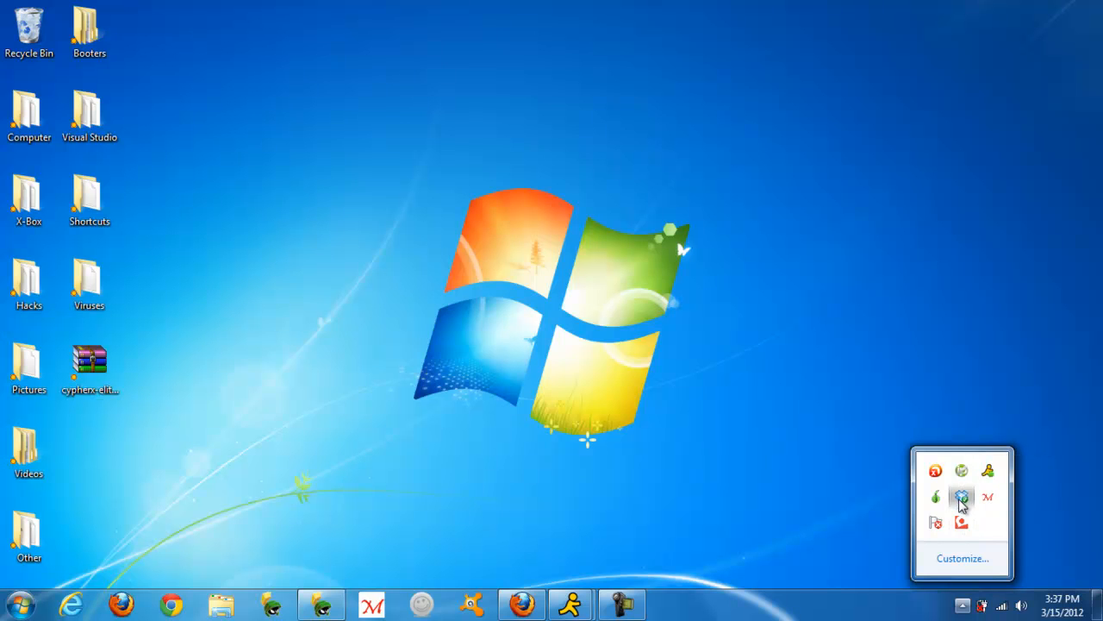
click(961, 496)
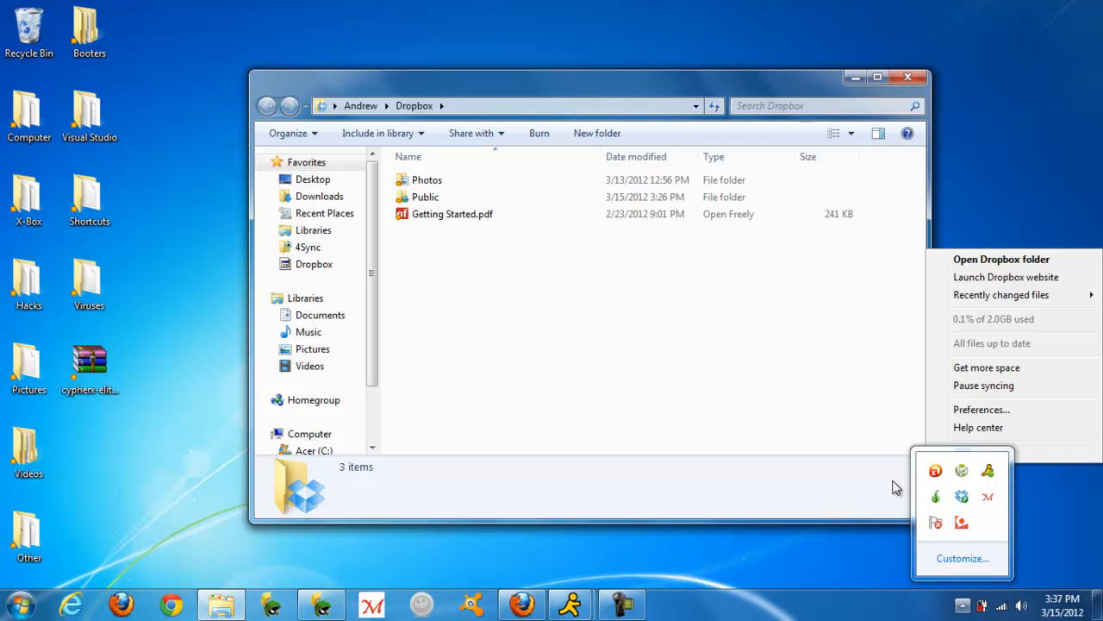
mouse_move(962, 606)
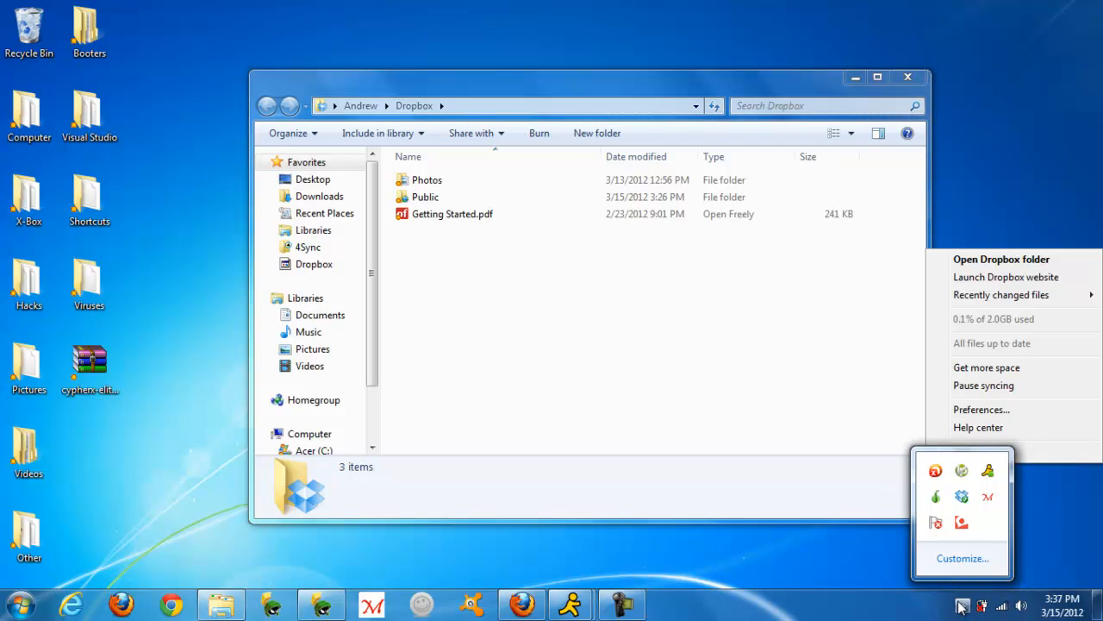
Step: Copy cypherx-elite.rar into the Dropbox Public folder
click(1003, 271)
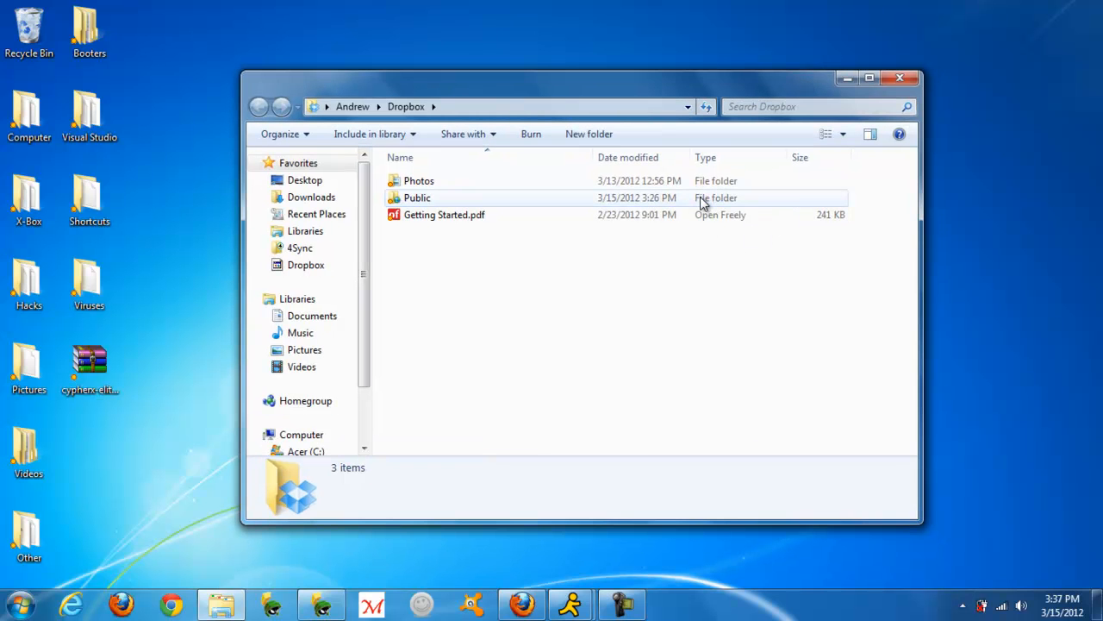
double_click(417, 197)
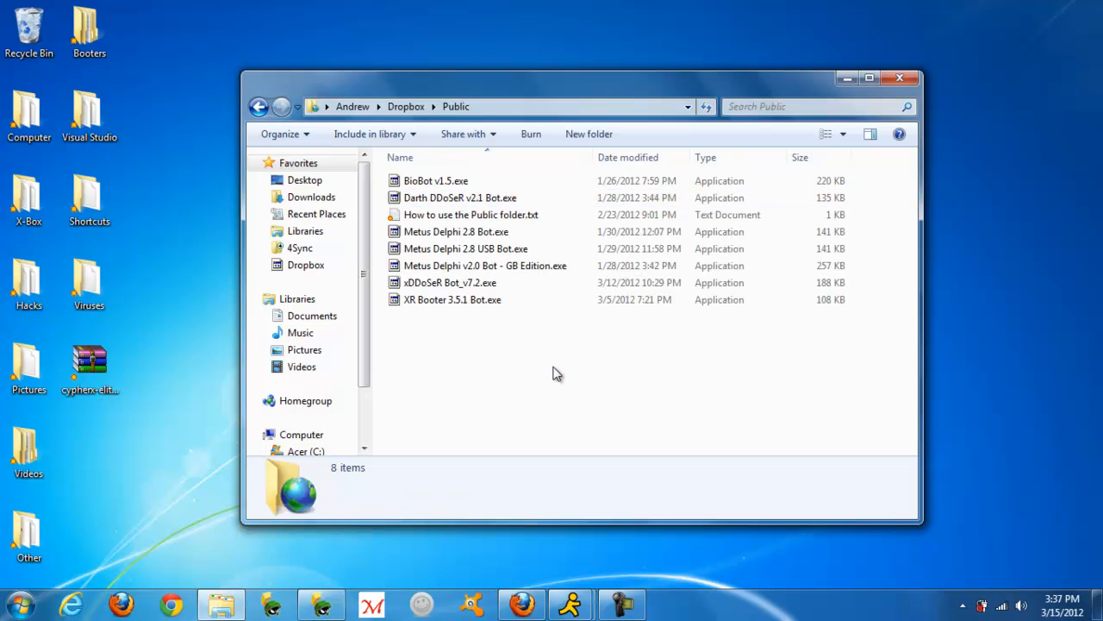
drag(90, 362, 334, 521)
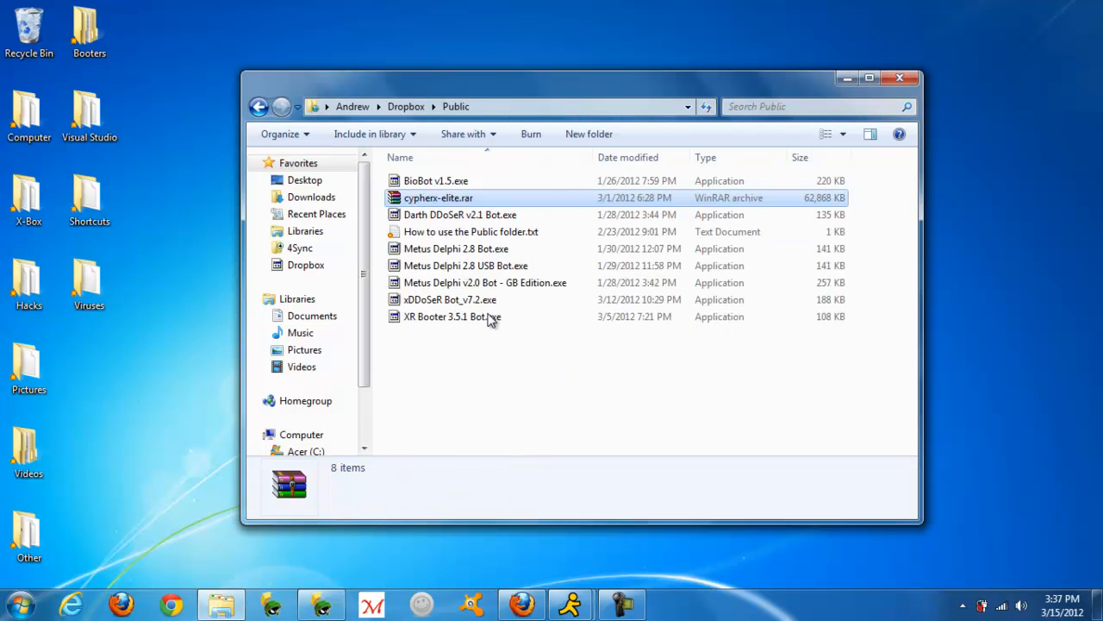
Step: Copy the Dropbox public link of cypherx-elite.rar from its context menu
click(438, 197)
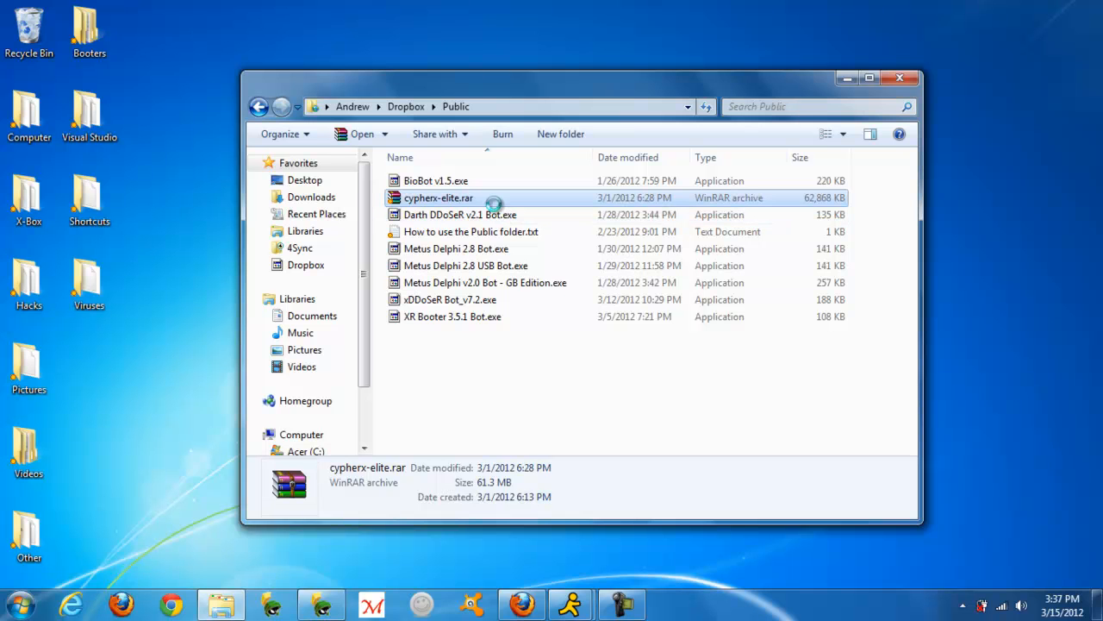
right_click(437, 196)
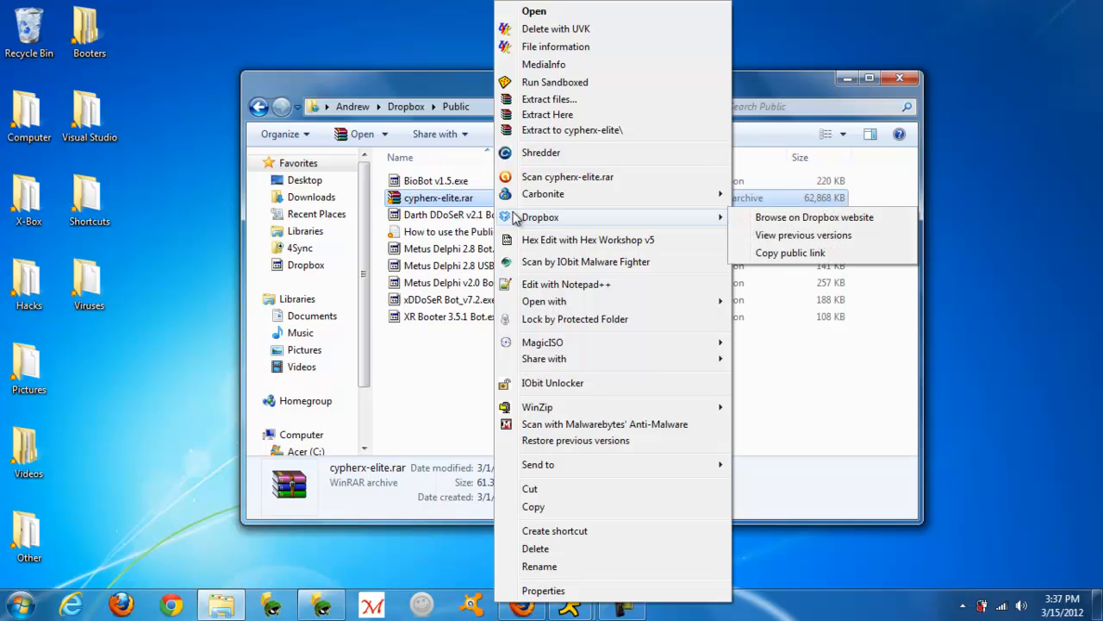
mouse_move(790, 251)
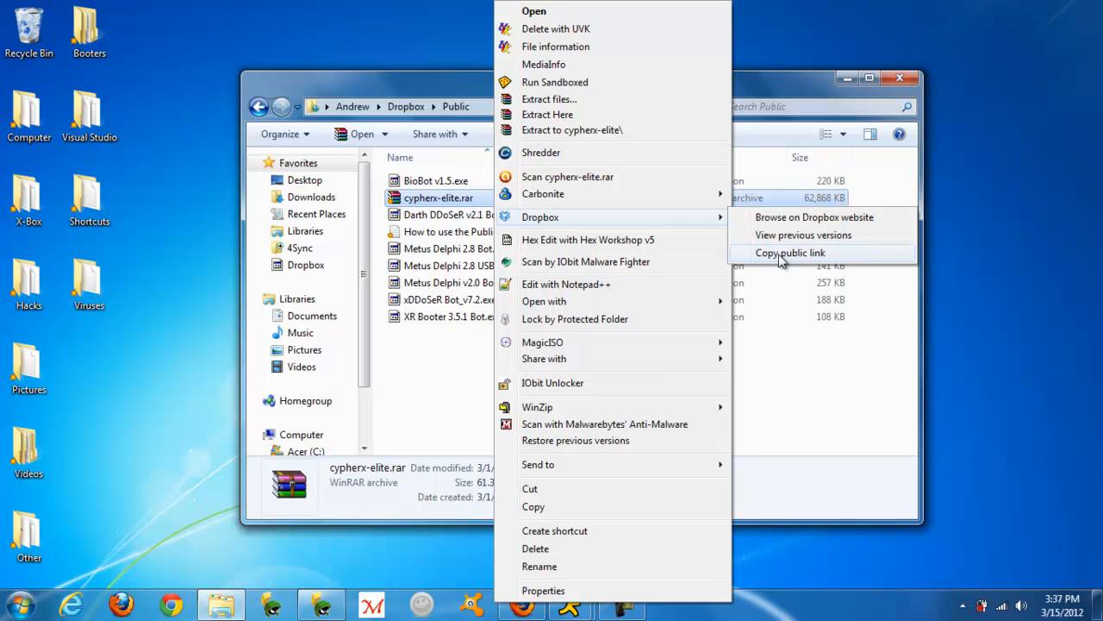
click(789, 252)
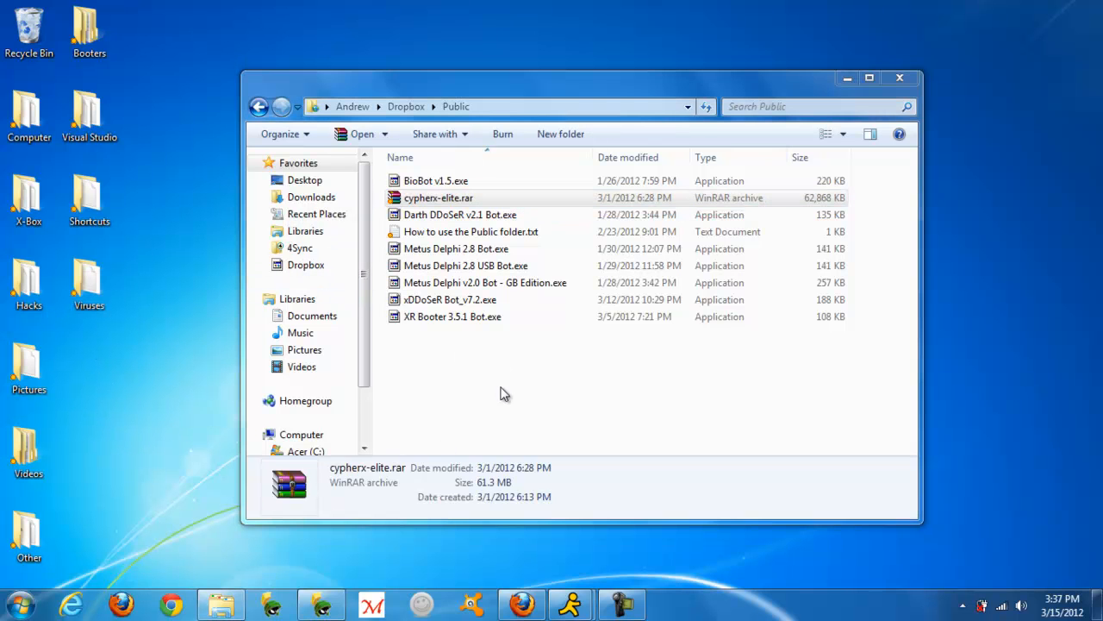
mouse_move(801, 412)
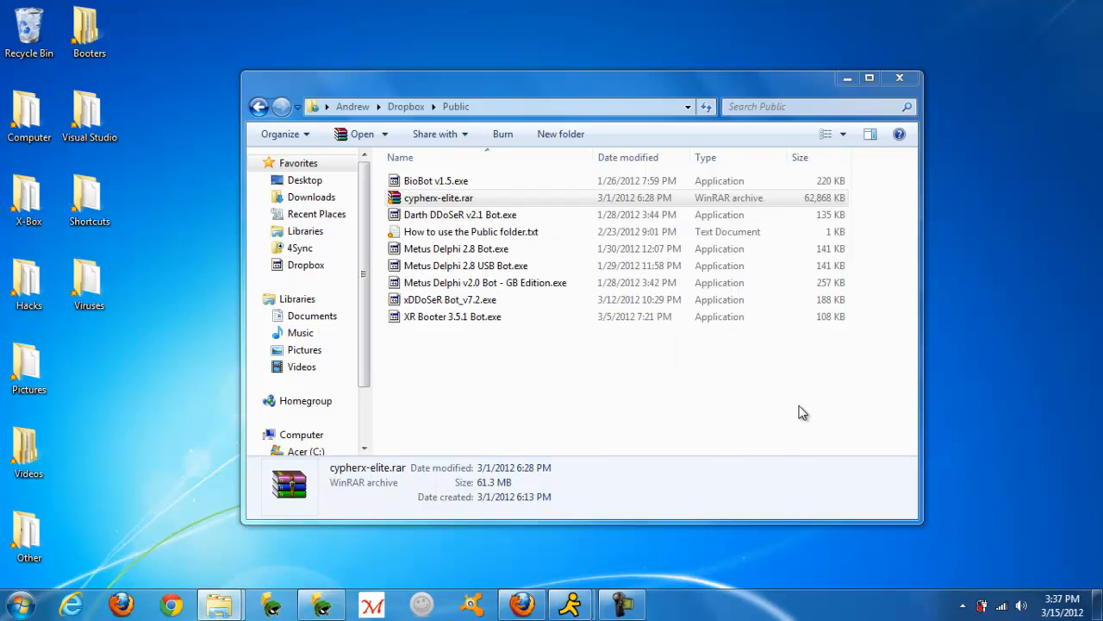
Step: Move cypherx-elite.rar to the desktop, inspect Metus Delphi v2.0 Bot - GB Edition.exe's options, and hide Explorer
drag(438, 196, 90, 376)
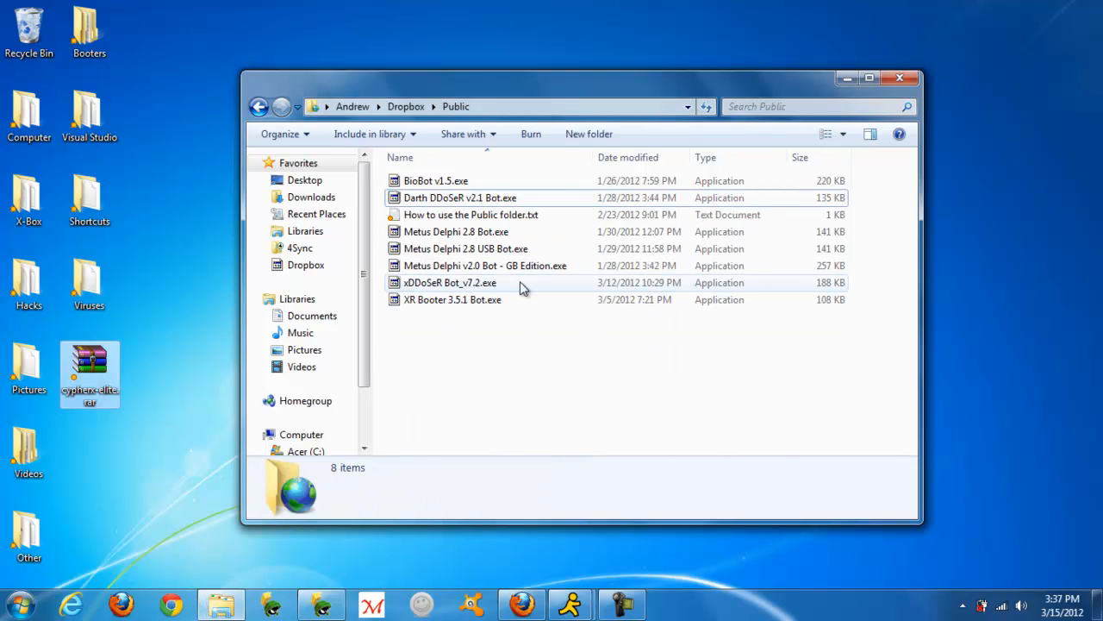
click(484, 266)
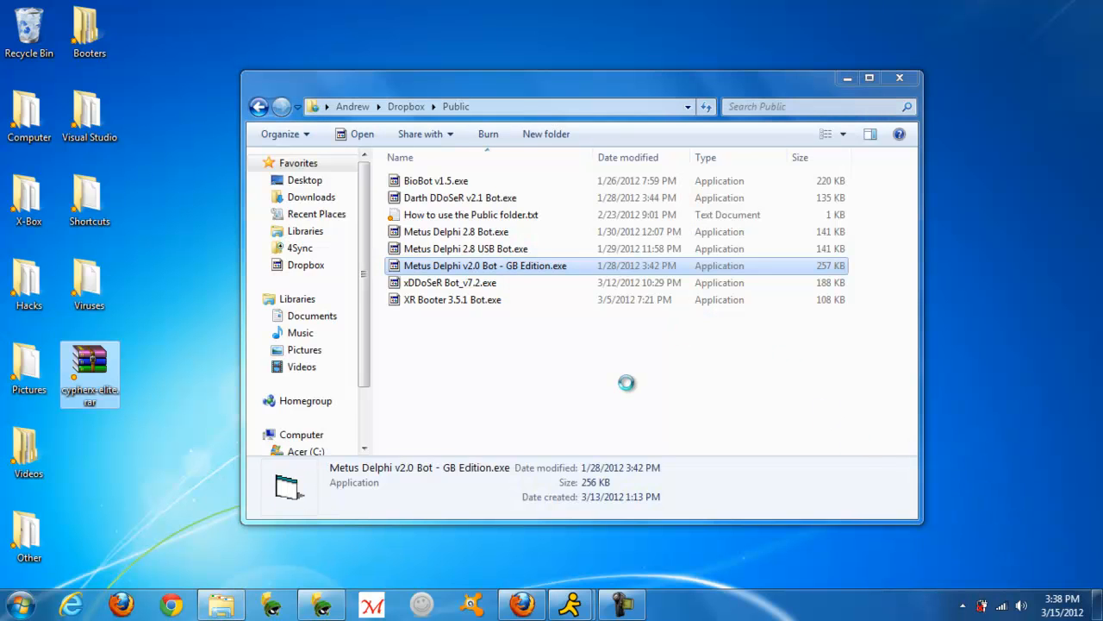
right_click(484, 266)
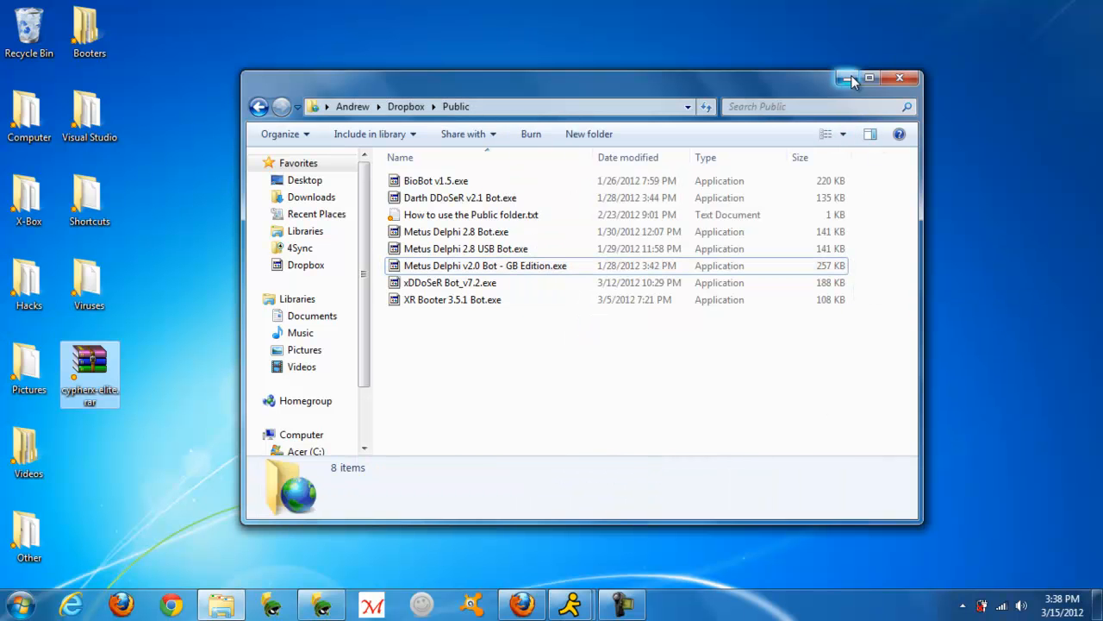
click(847, 78)
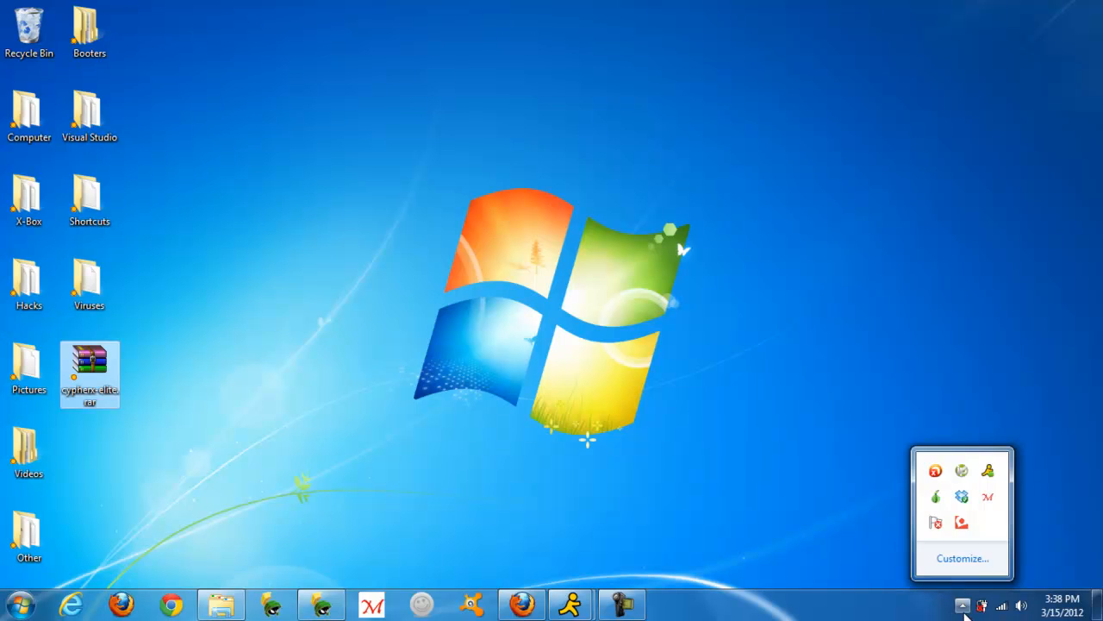
mouse_move(996, 504)
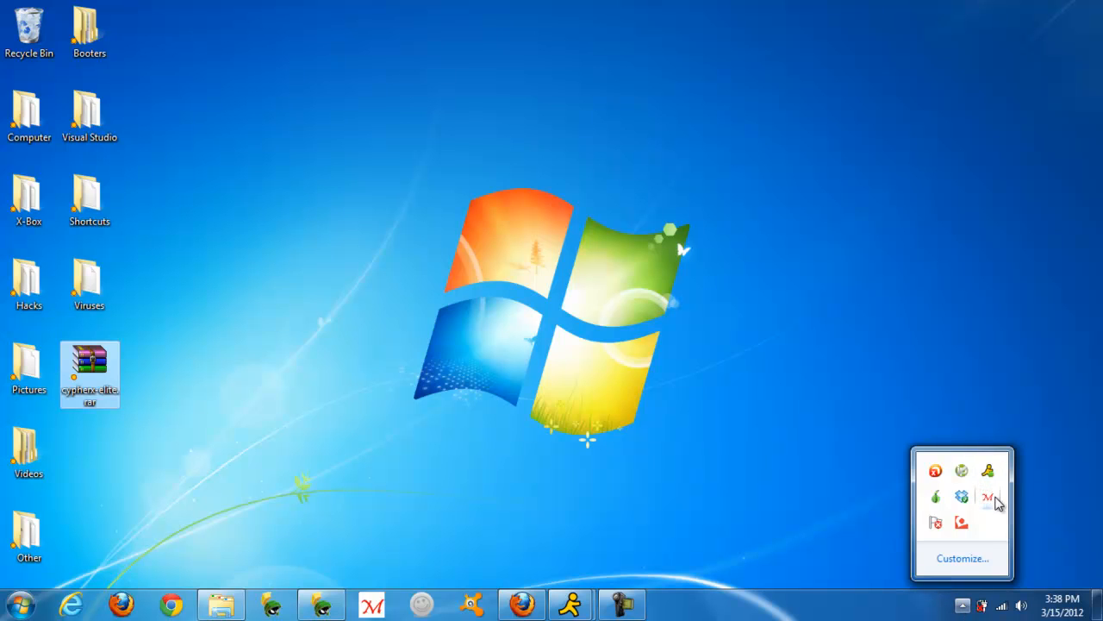
Step: In Metus Client MultiCast, target All Servers with the GB Edition bot link as File URL, then hide the window
click(988, 497)
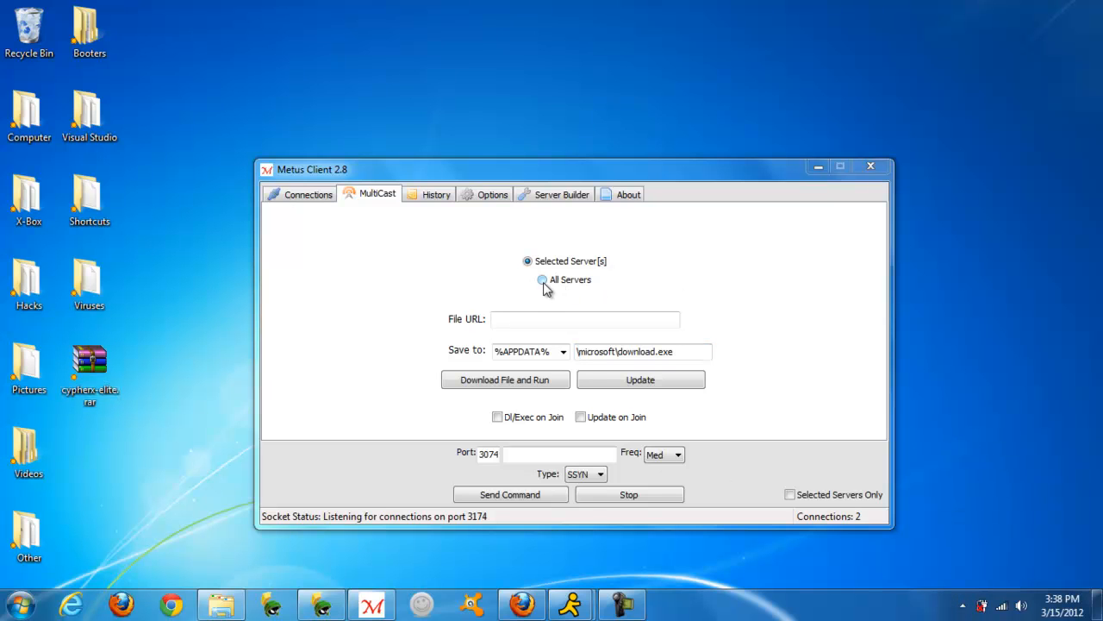
click(541, 280)
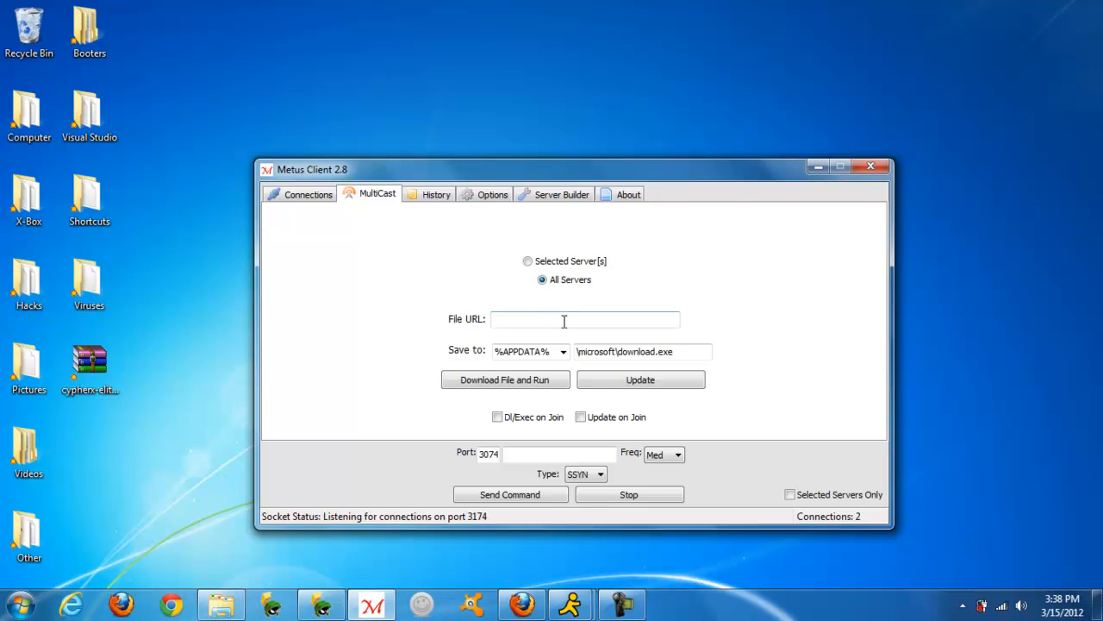
click(584, 319)
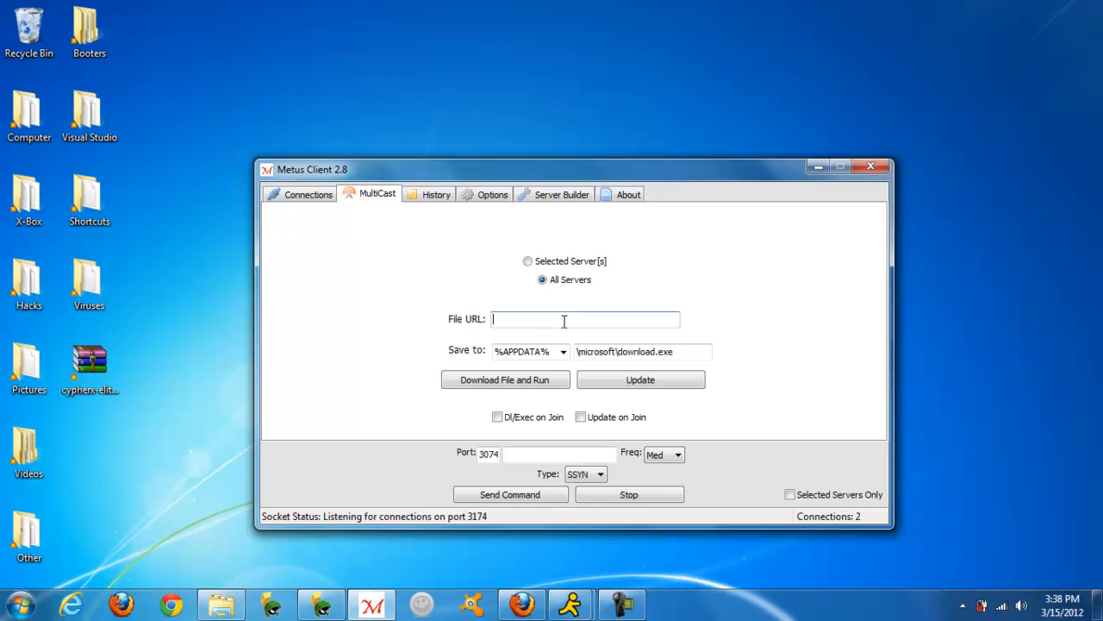
text(%20v2.0%20Bot%20-%20GB%20Edition.exe)
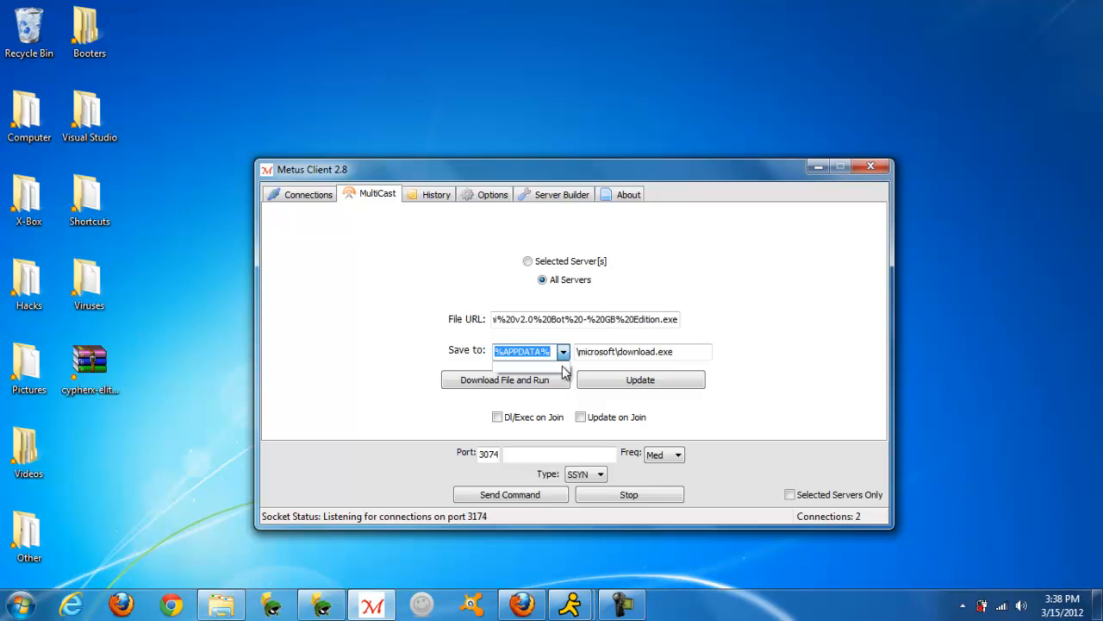
mouse_move(474, 370)
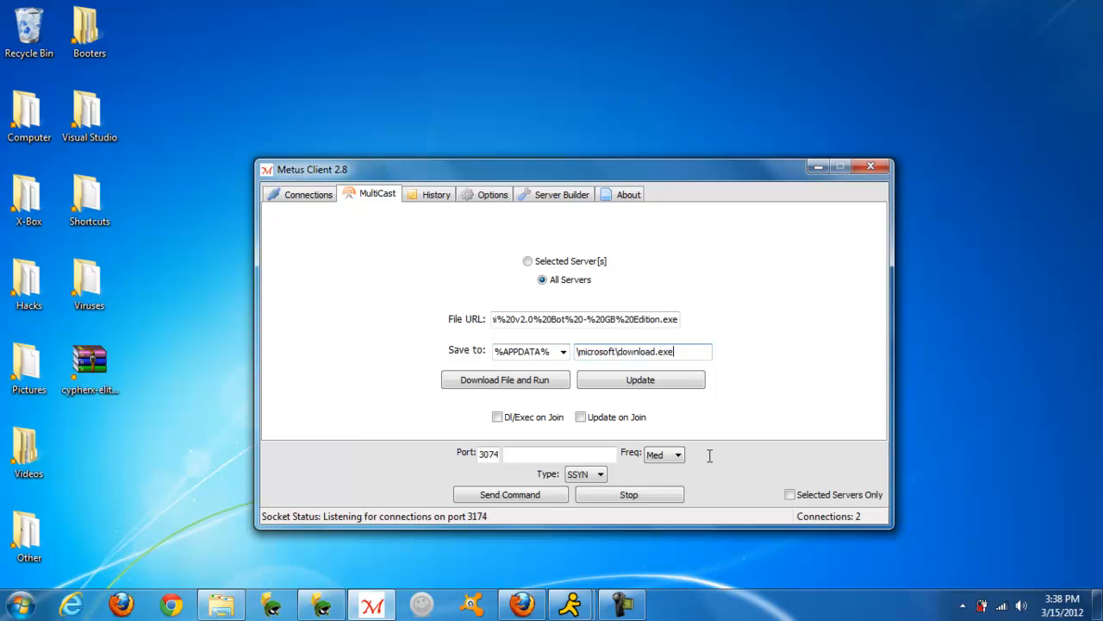
mouse_move(535, 407)
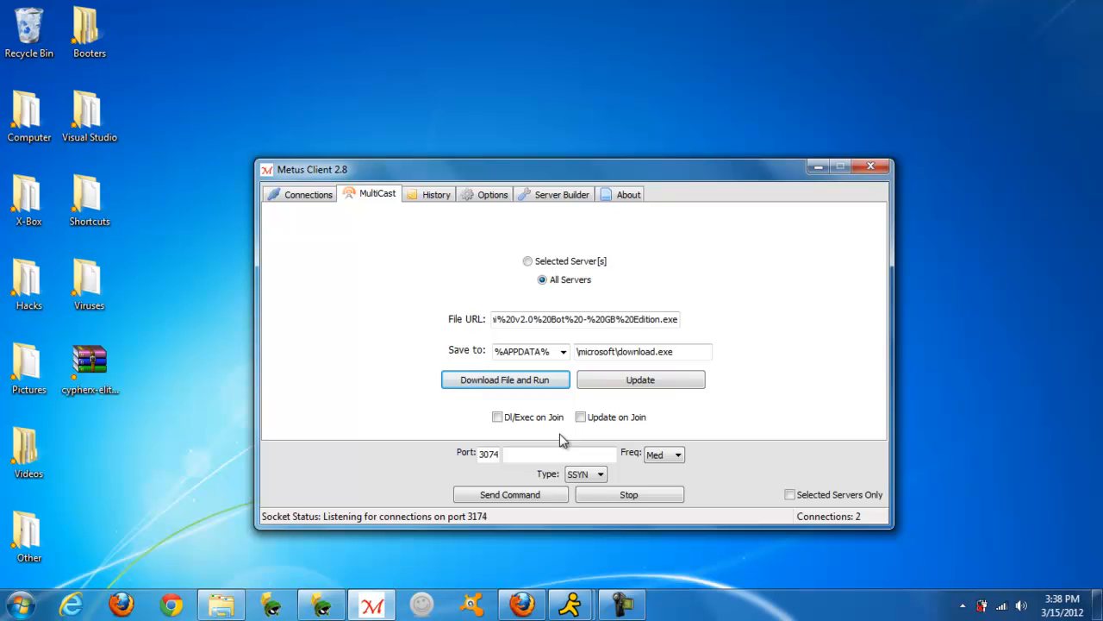
mouse_move(869, 167)
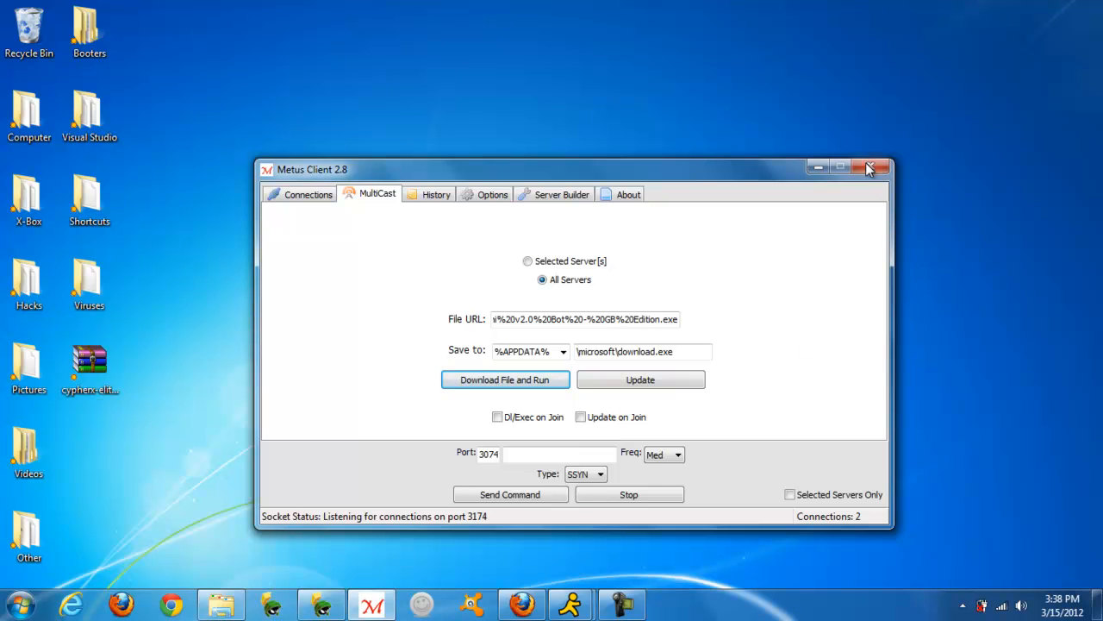
click(869, 168)
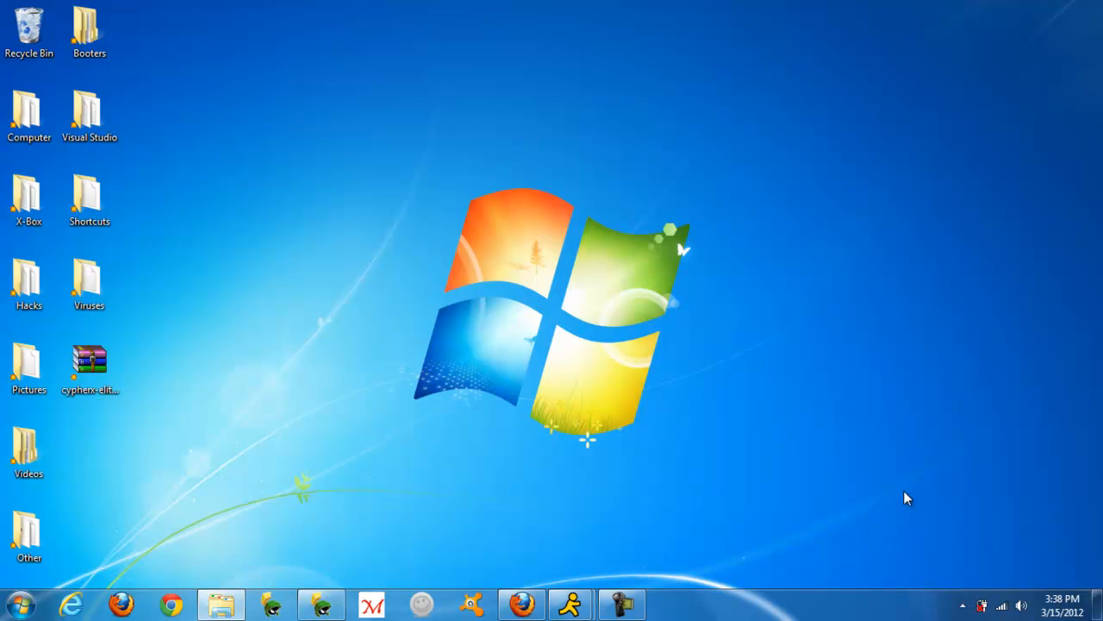
mouse_move(959, 607)
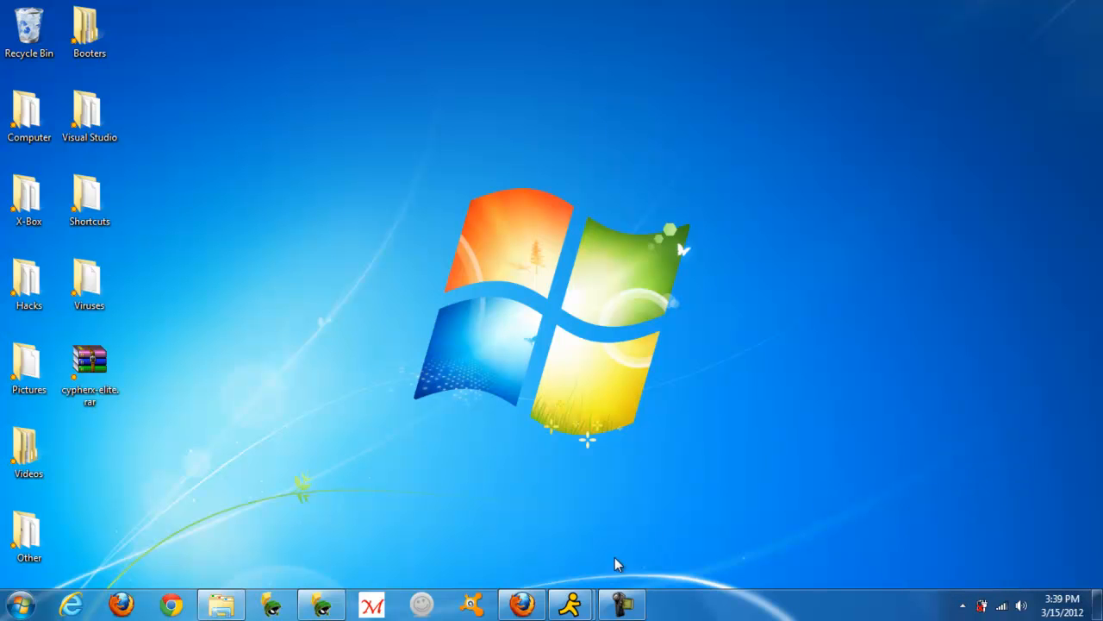
mouse_move(569, 603)
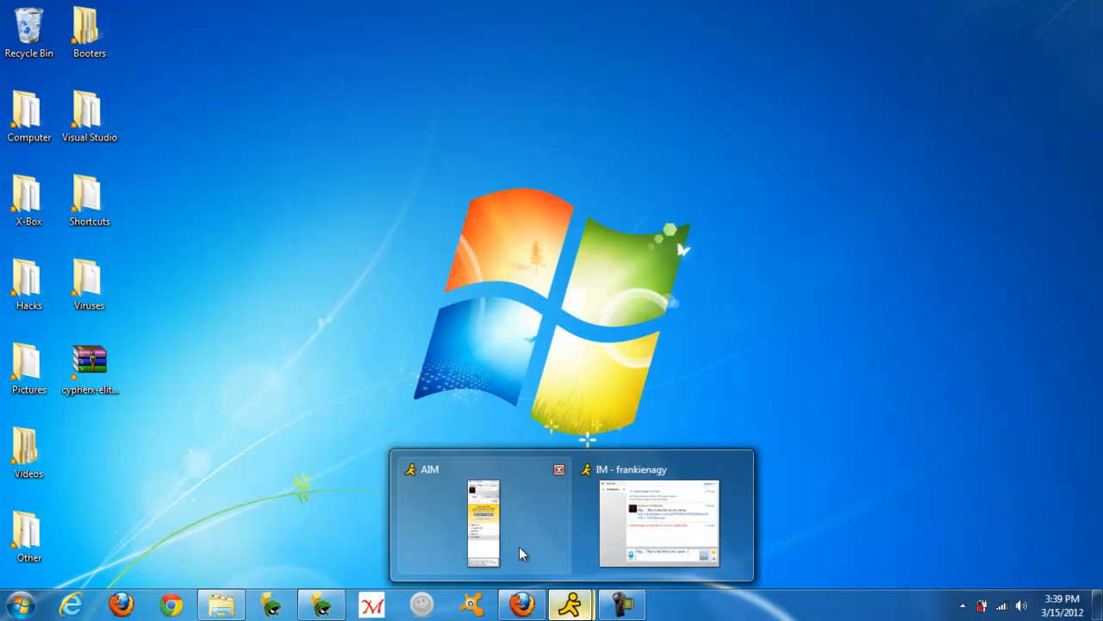
click(483, 524)
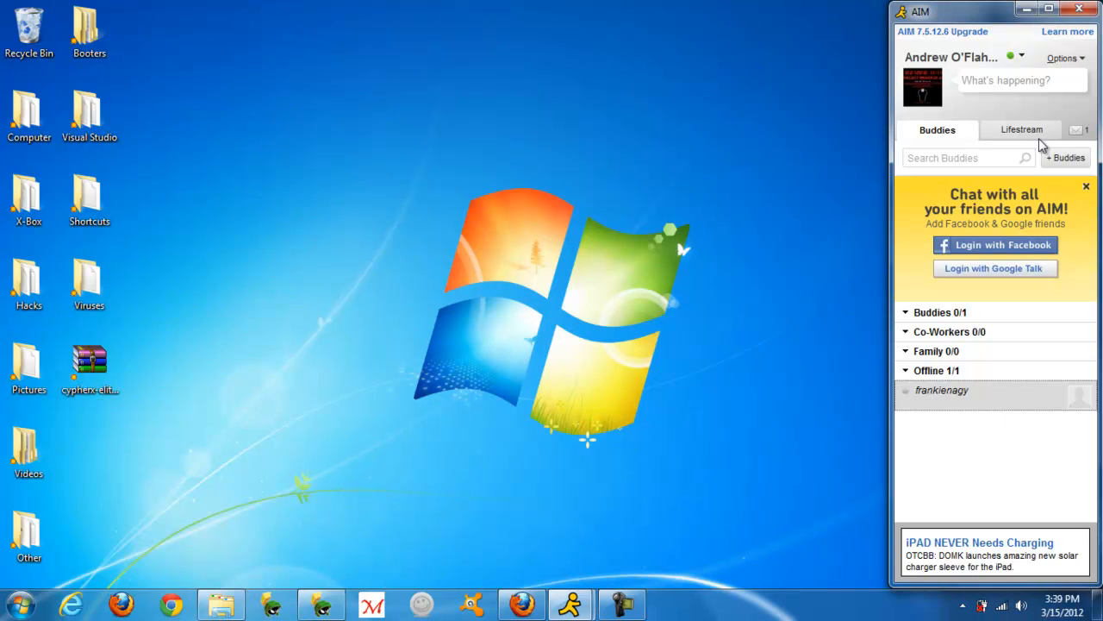
mouse_move(993, 464)
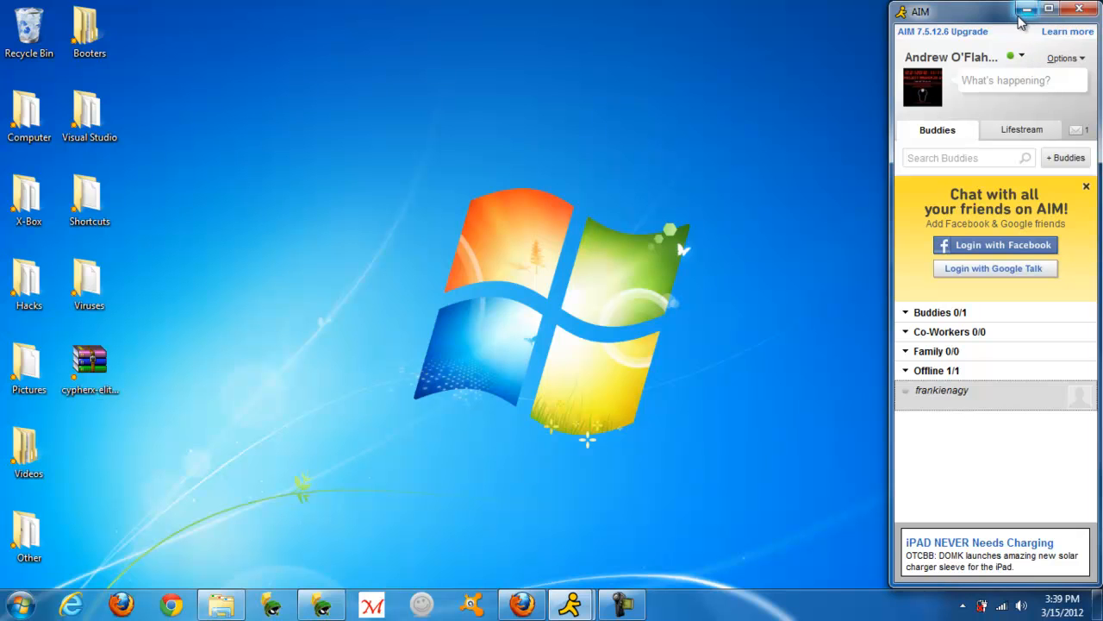
mouse_move(1027, 12)
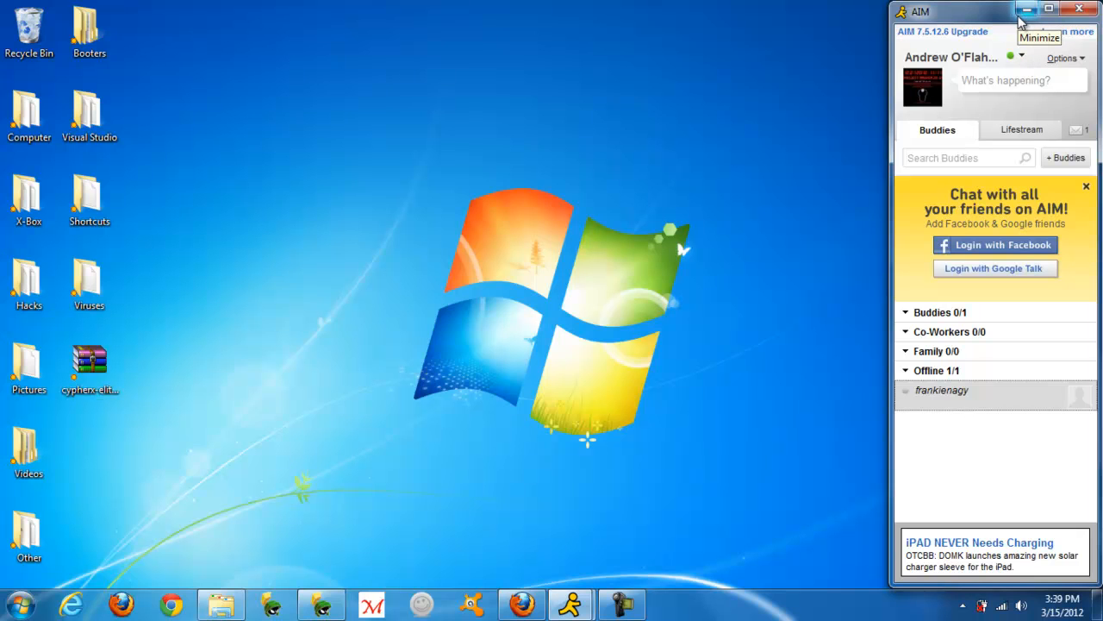
click(1028, 9)
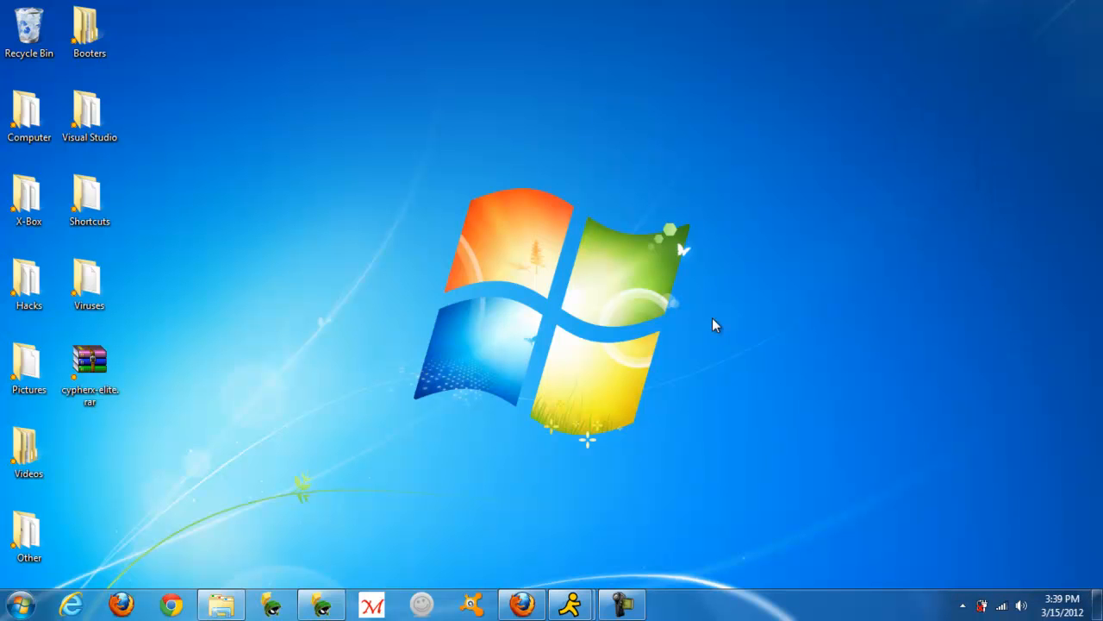
mouse_move(551, 310)
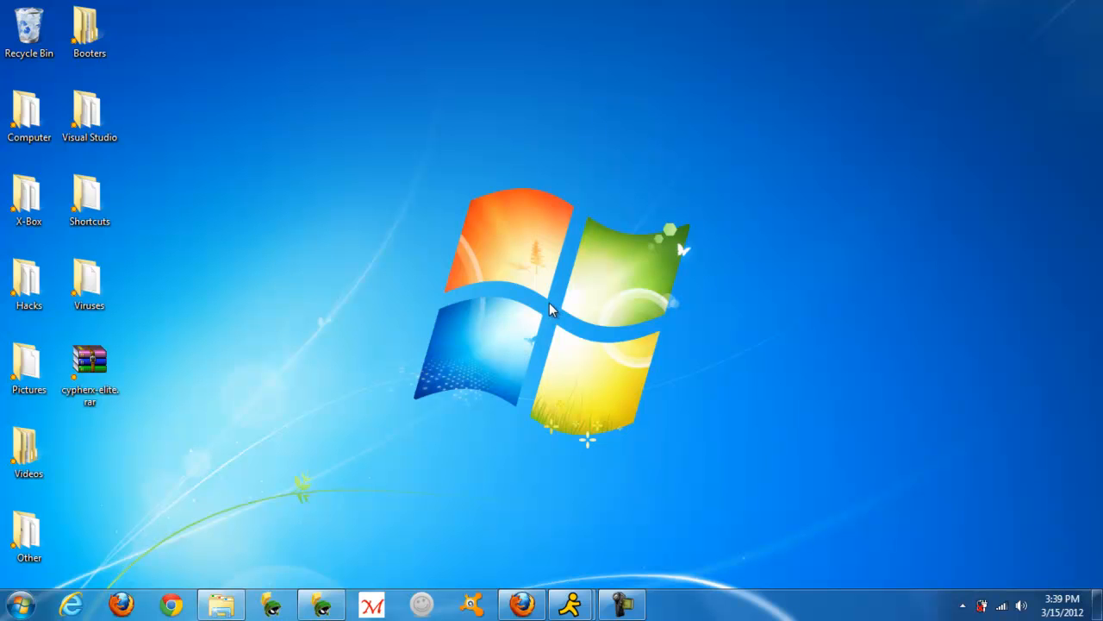
mouse_move(441, 414)
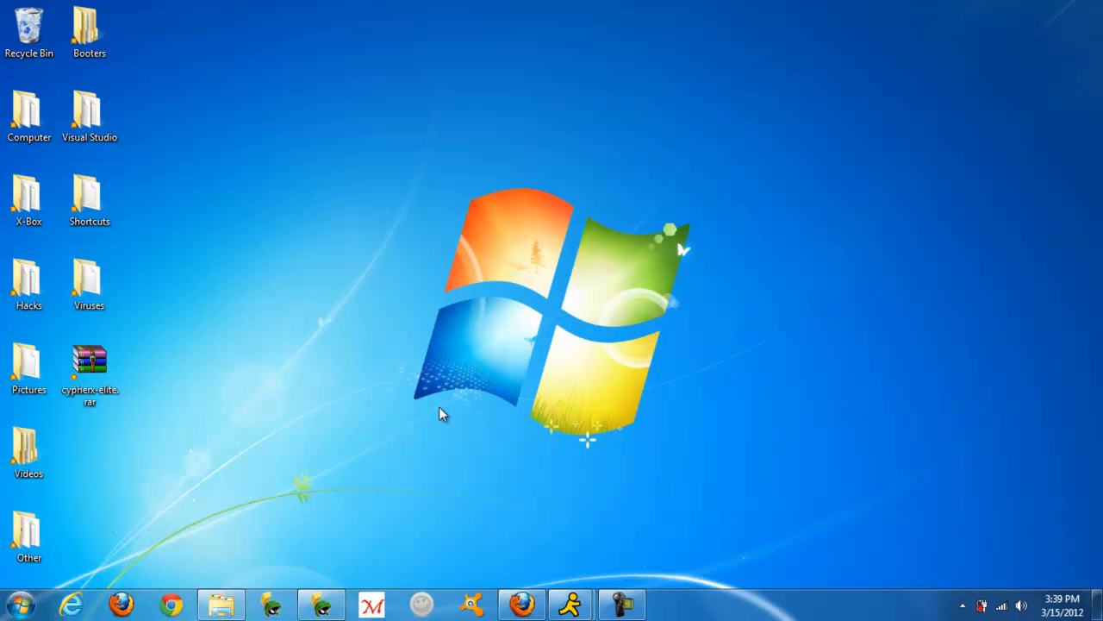